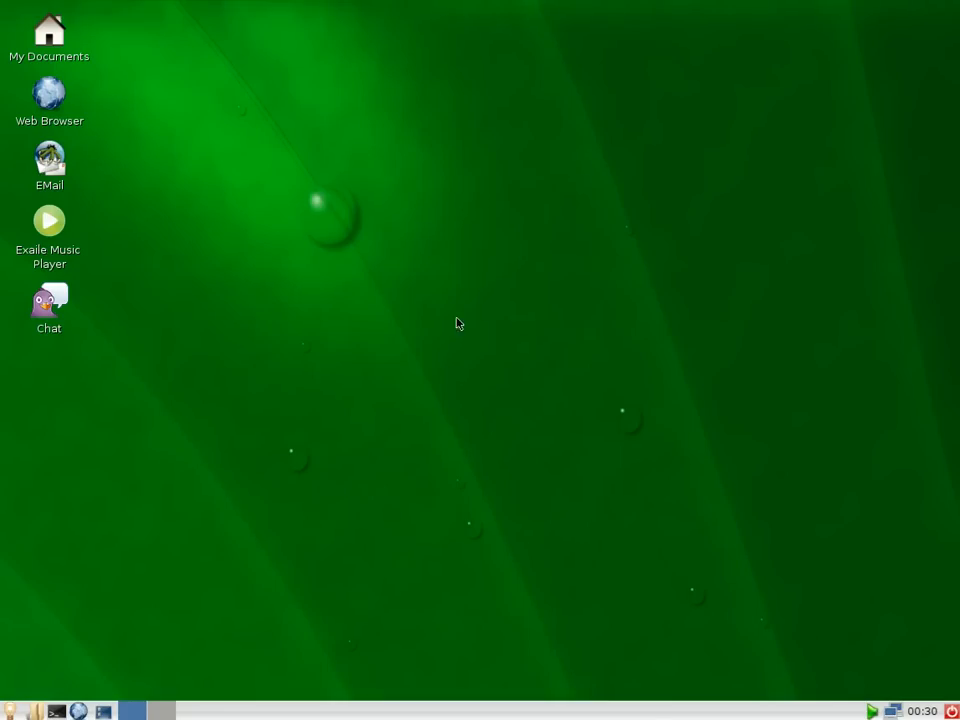
{"action": "mouse_move", "coordinate": [552, 346]}
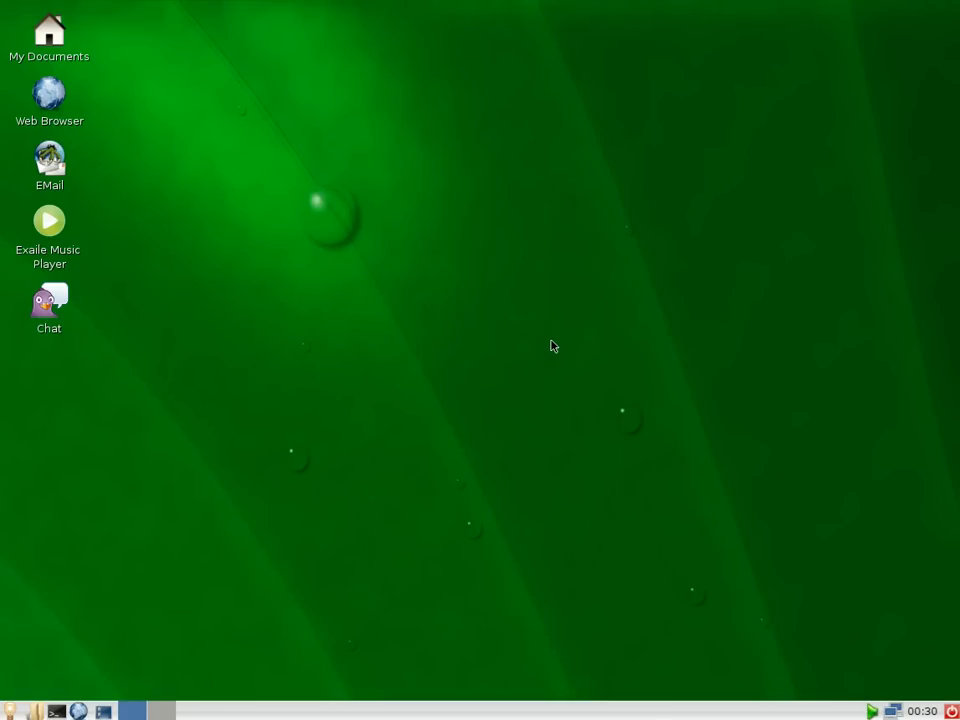
{"action": "mouse_move", "coordinate": [537, 352]}
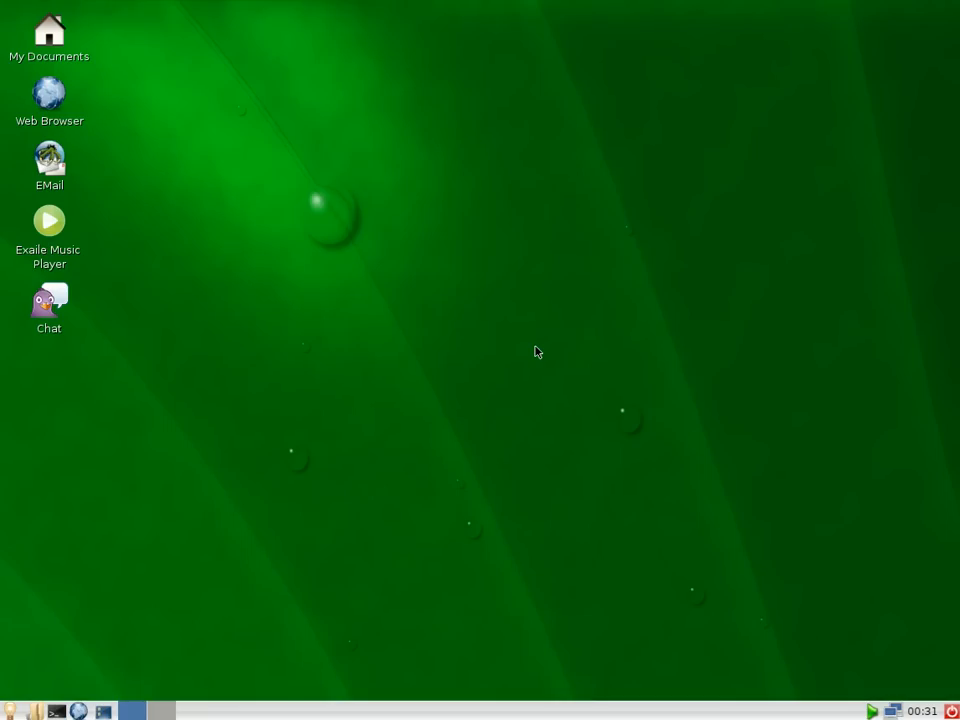
{"action": "mouse_move", "coordinate": [489, 508]}
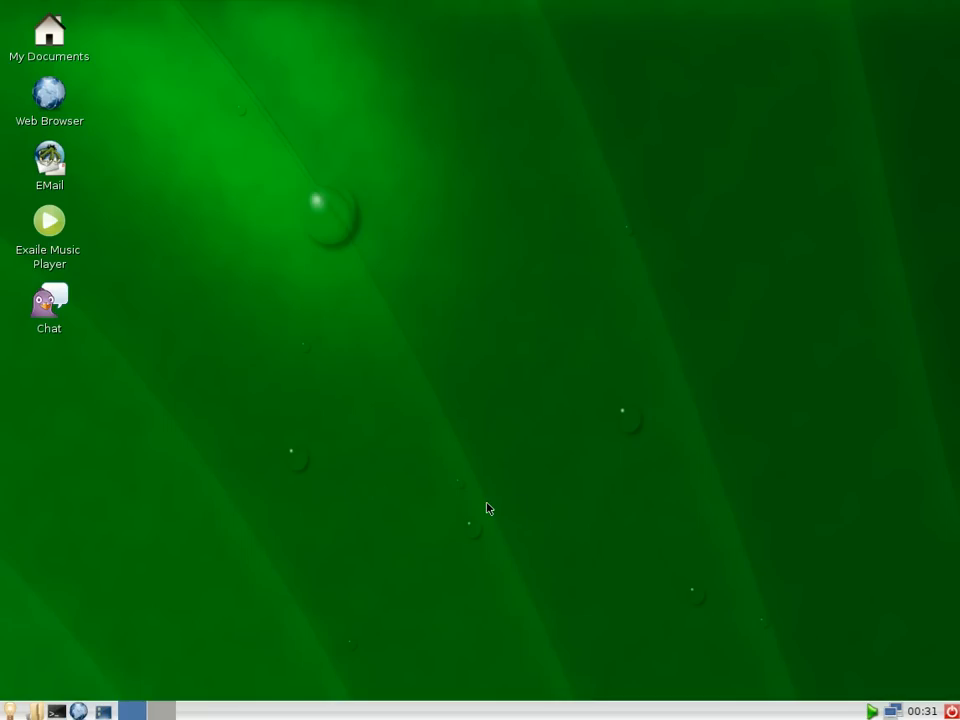
{"action": "mouse_move", "coordinate": [583, 91]}
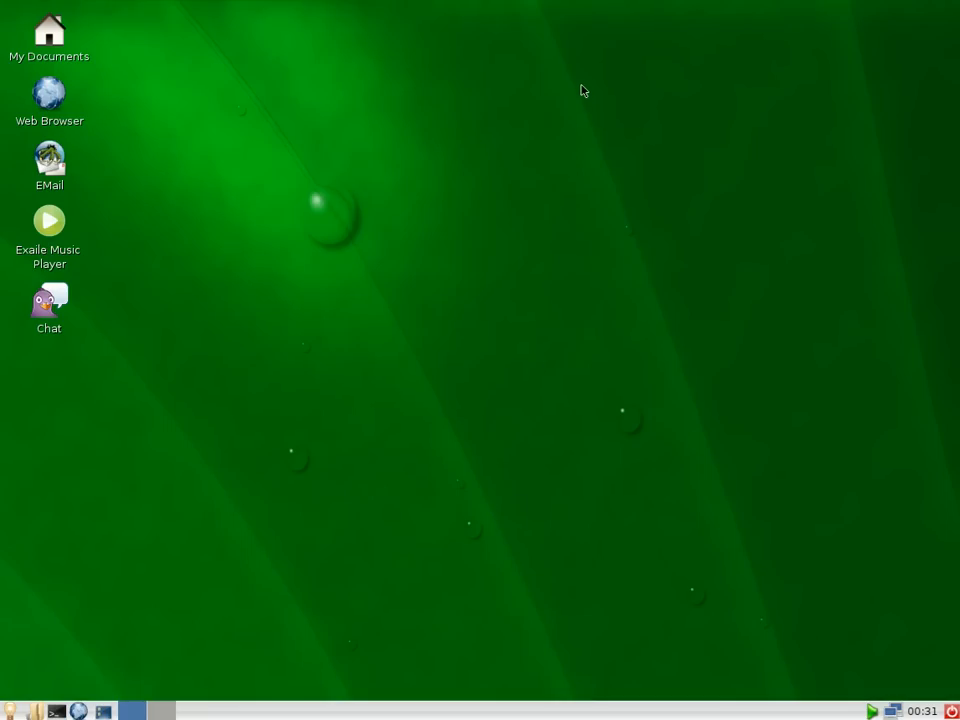
{"action": "mouse_move", "coordinate": [100, 50]}
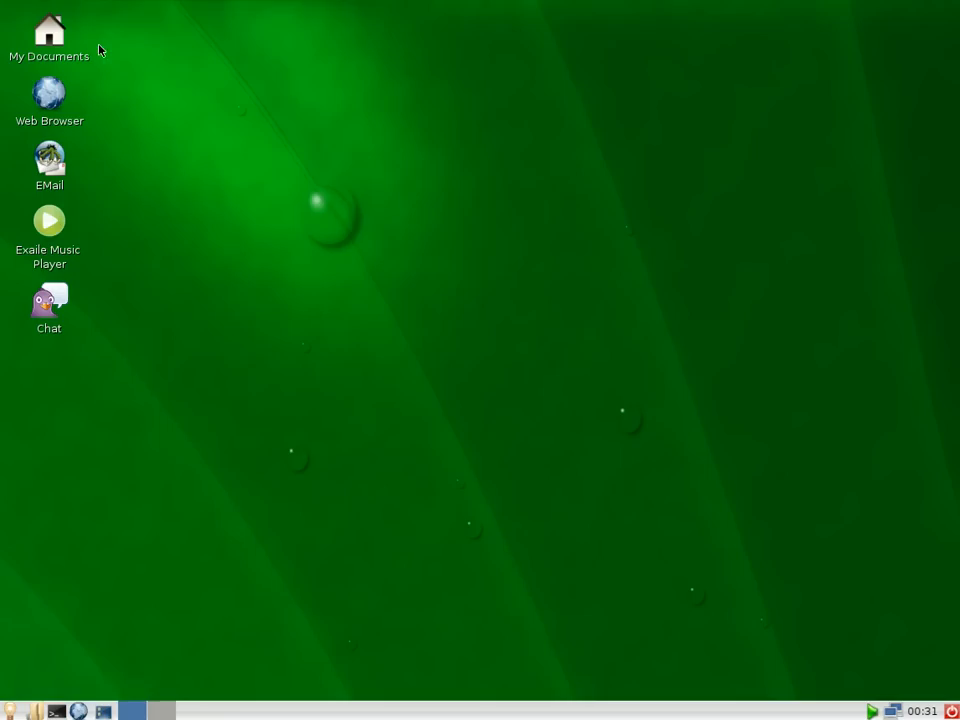
{"action": "mouse_move", "coordinate": [114, 172]}
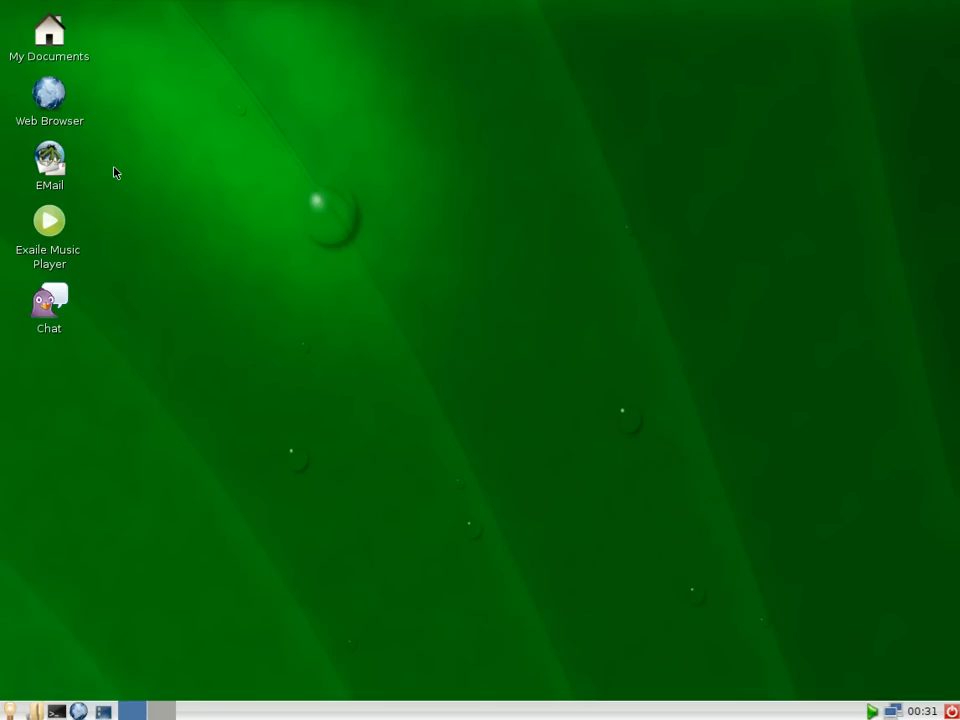
{"action": "mouse_move", "coordinate": [118, 292]}
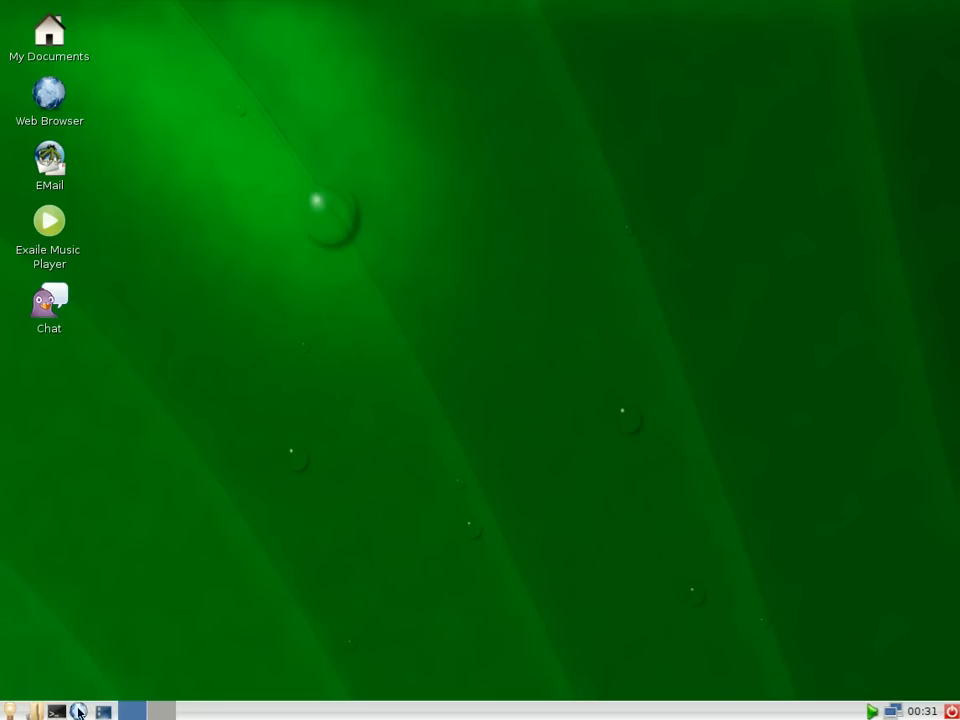
{"action": "mouse_move", "coordinate": [880, 710]}
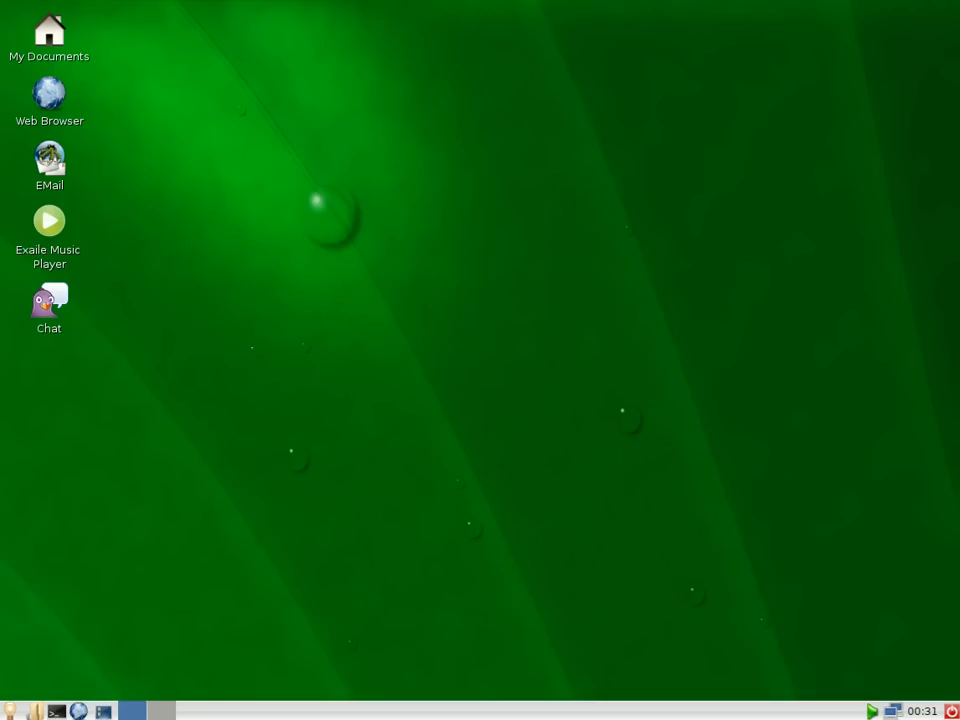
{"action": "mouse_move", "coordinate": [250, 185]}
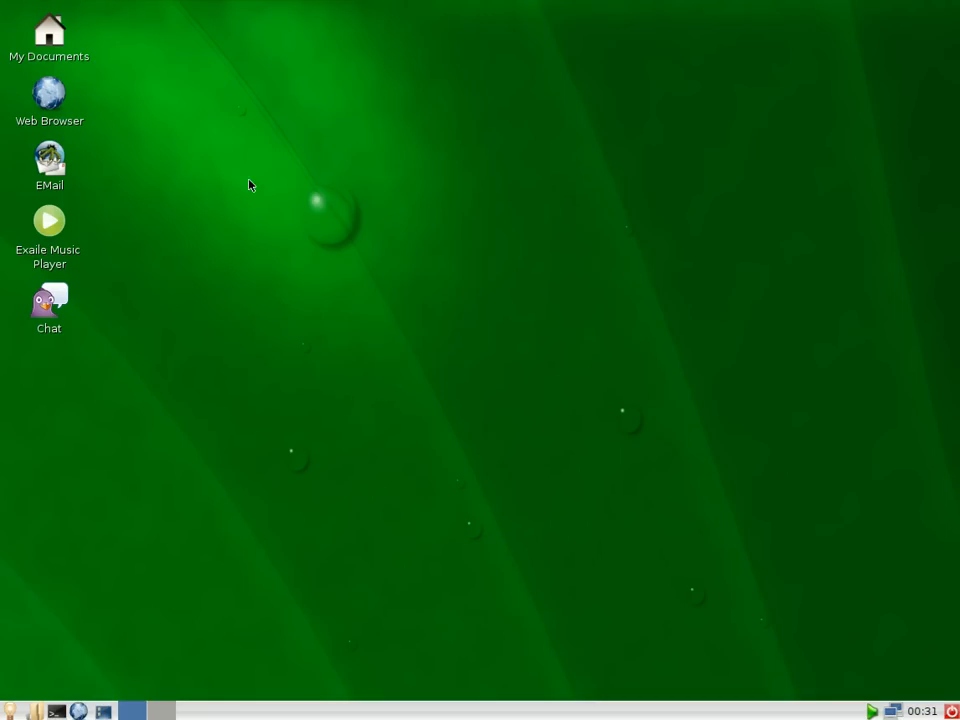
{"action": "mouse_move", "coordinate": [10, 710]}
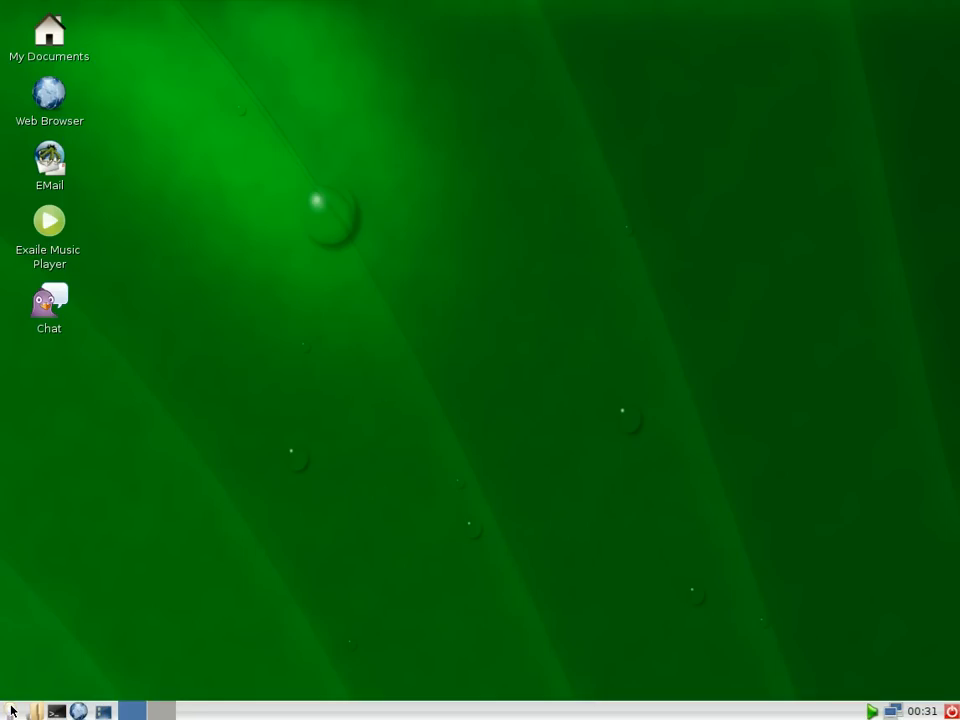
- Open the applications menu and browse from Audio & Video through to Office
{"action": "left_click", "coordinate": [10, 710]}
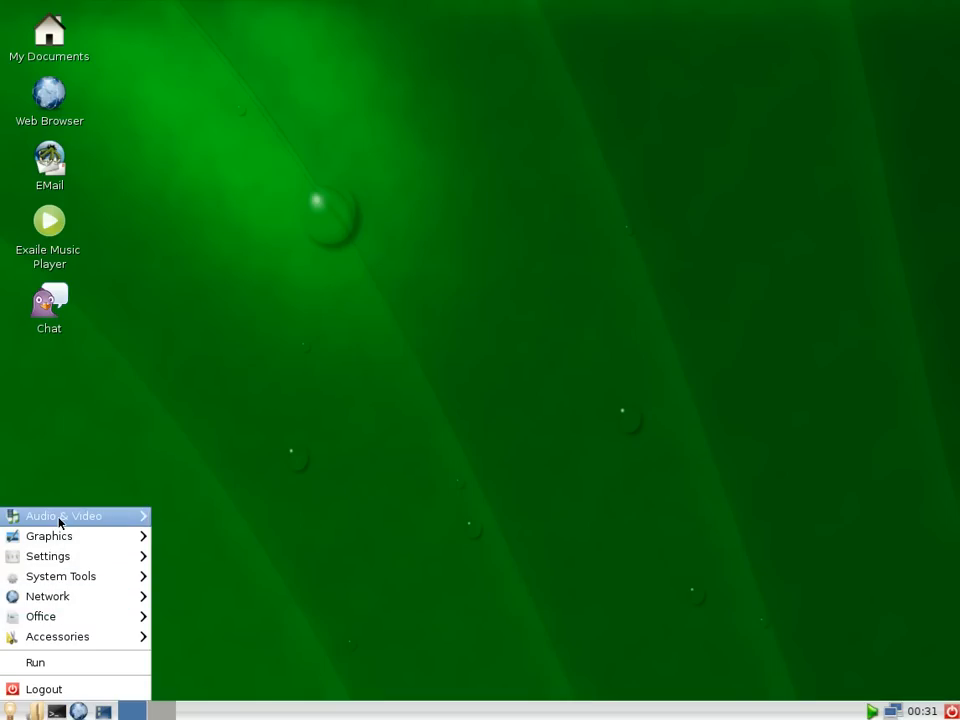
{"action": "mouse_move", "coordinate": [64, 515]}
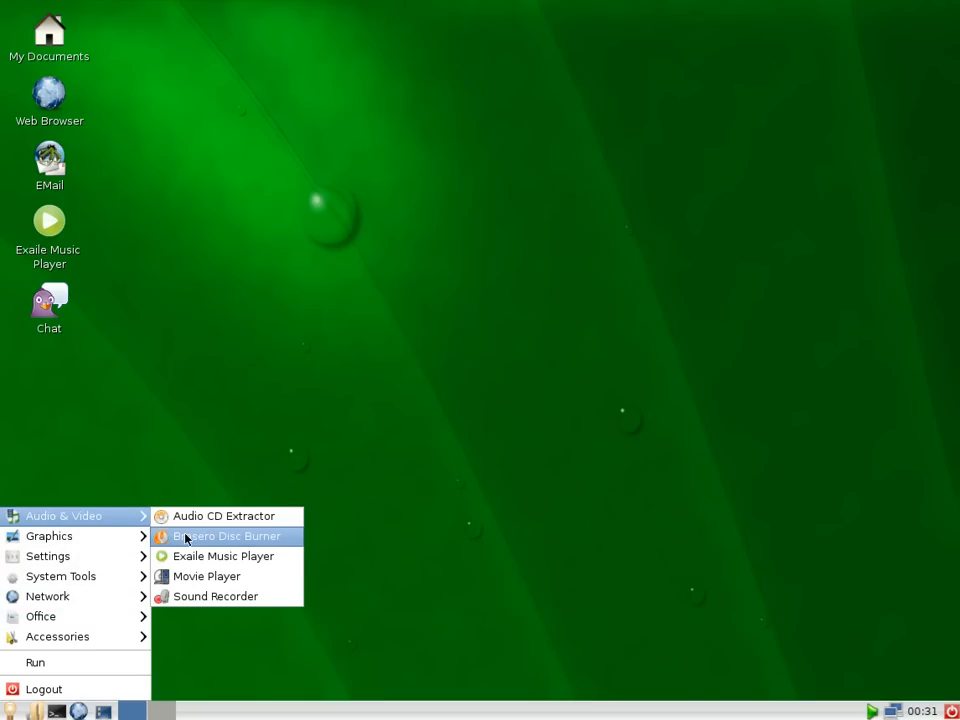
{"action": "mouse_move", "coordinate": [206, 576]}
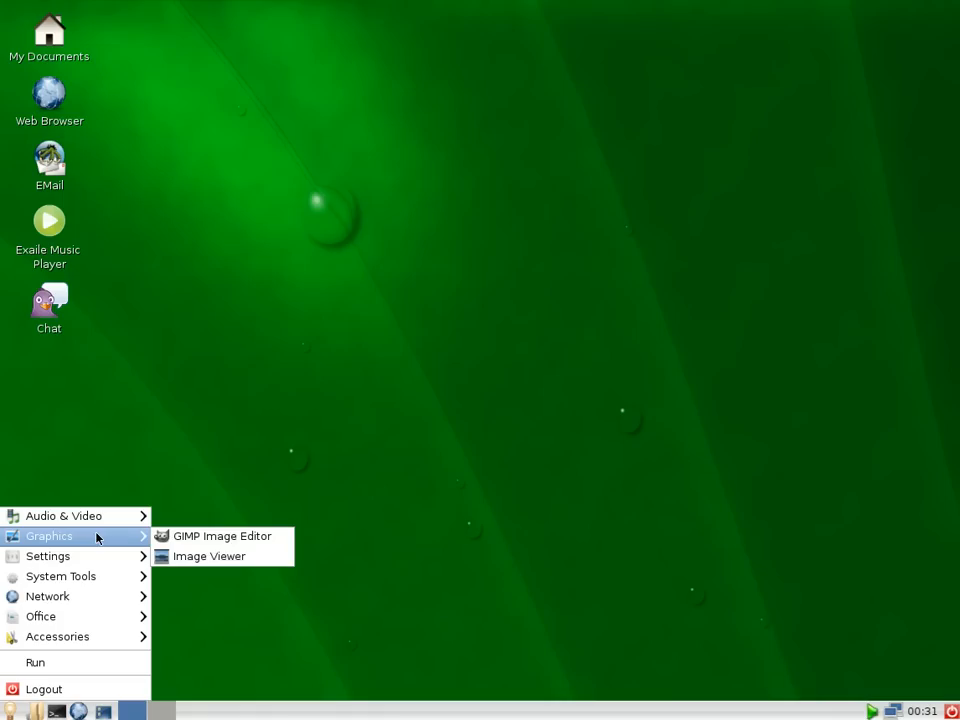
{"action": "mouse_move", "coordinate": [48, 556]}
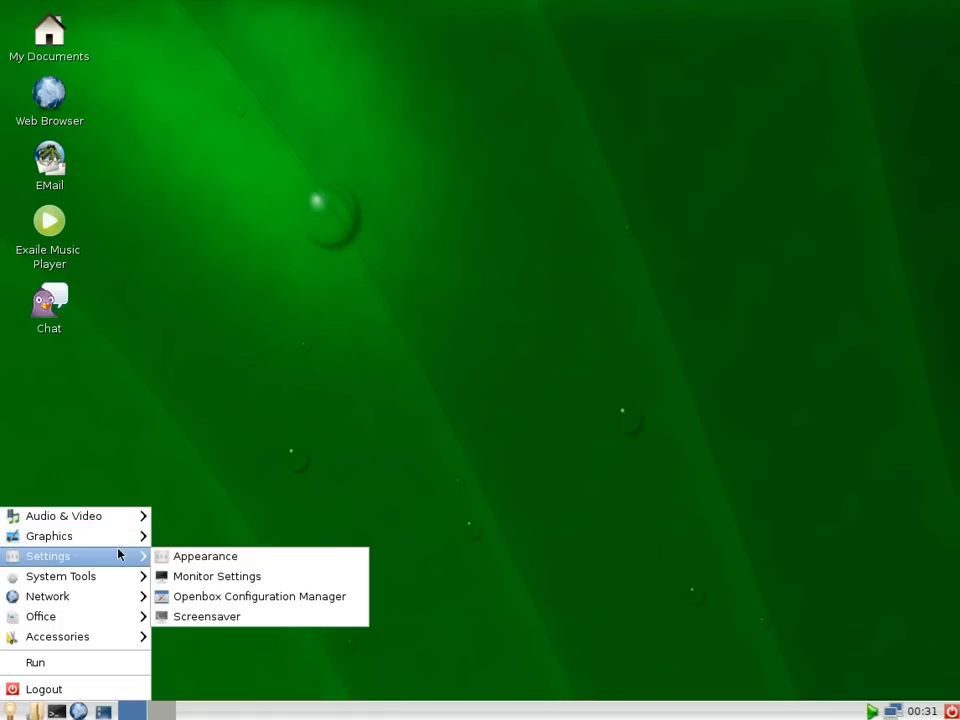
{"action": "mouse_move", "coordinate": [60, 576]}
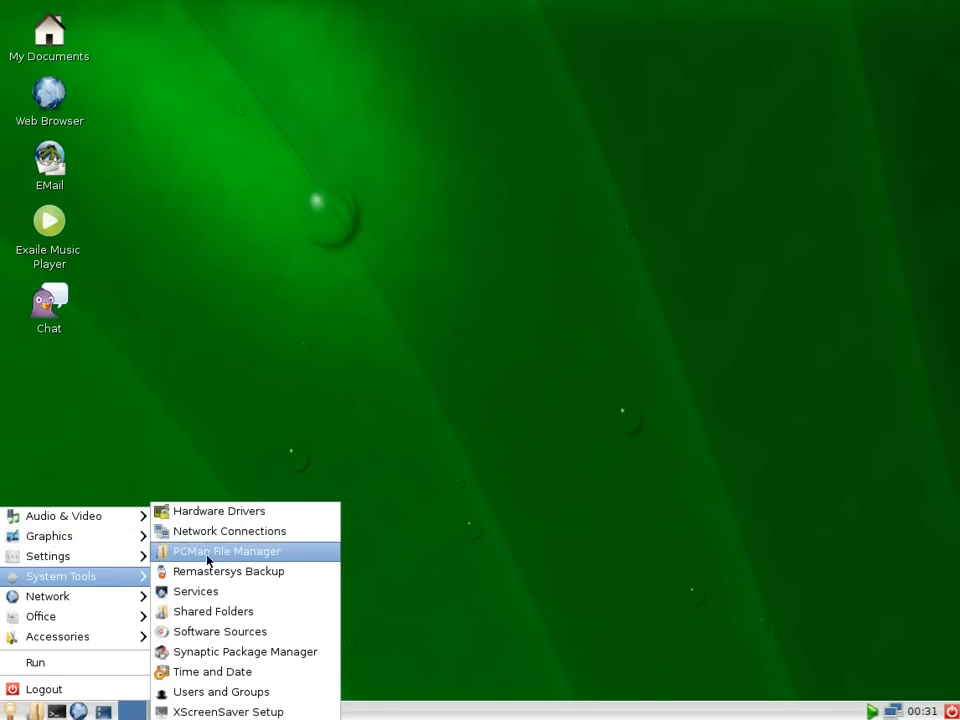
{"action": "mouse_move", "coordinate": [211, 611]}
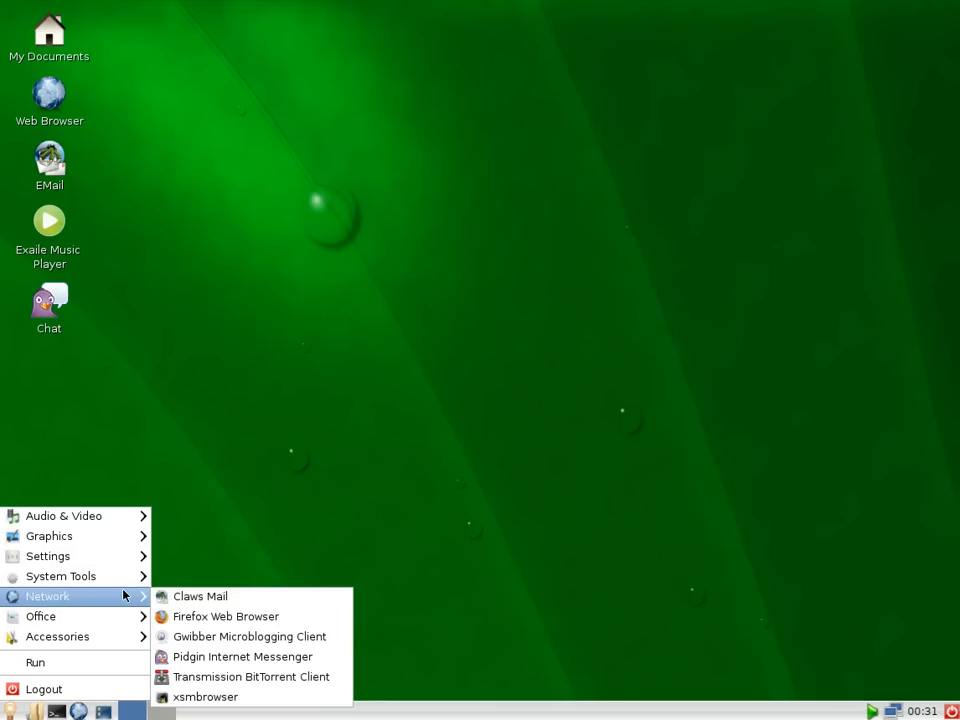
{"action": "mouse_move", "coordinate": [226, 616]}
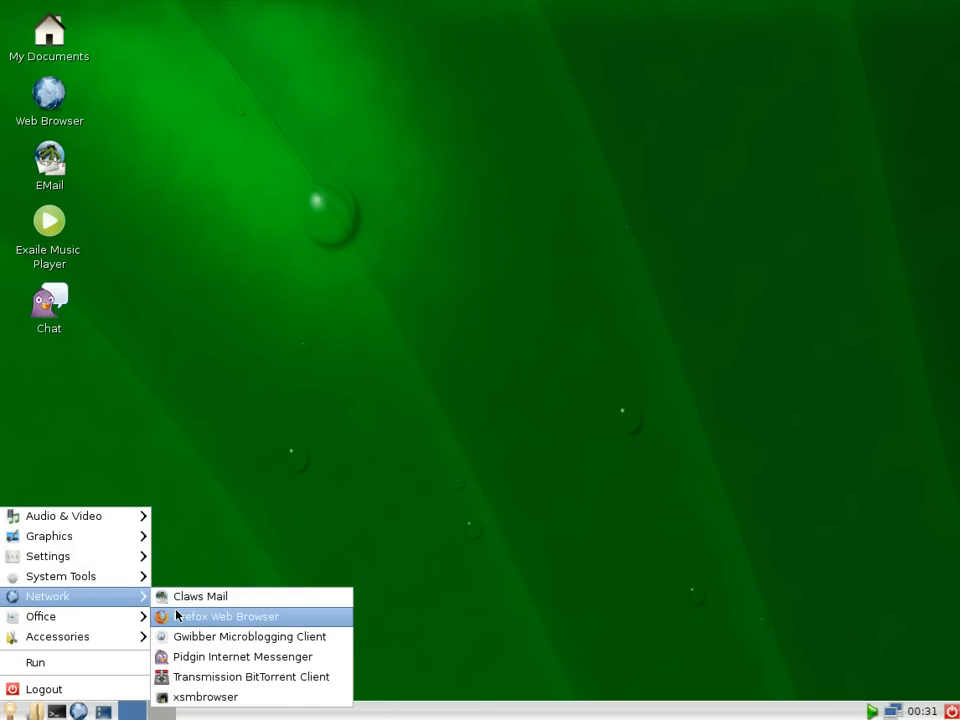
{"action": "mouse_move", "coordinate": [242, 656]}
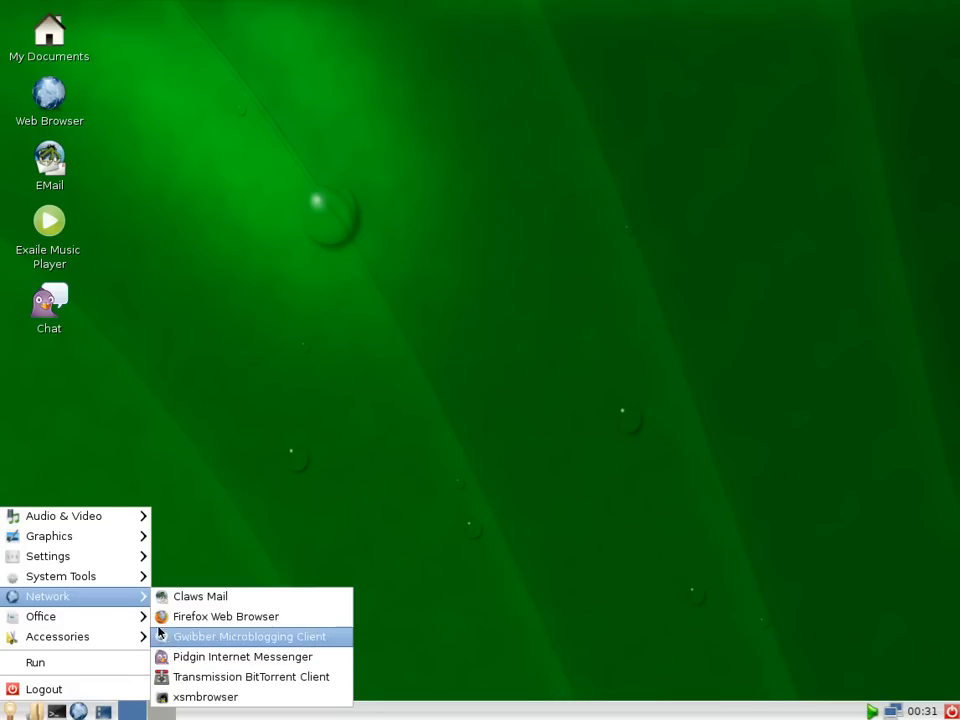
{"action": "mouse_move", "coordinate": [41, 616]}
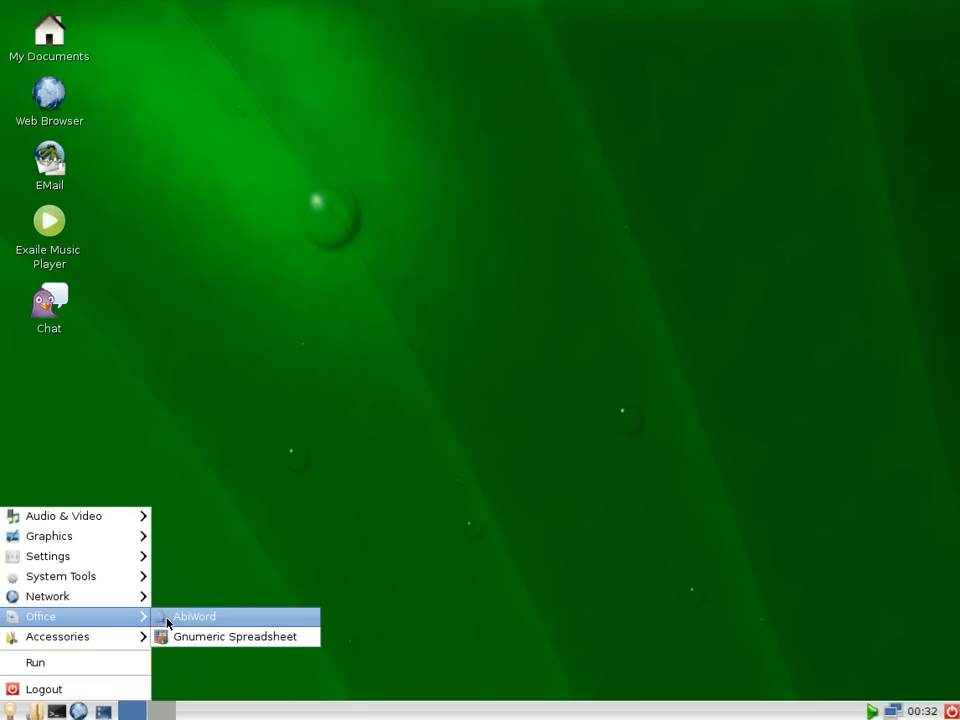
- Launch AbiWord, maximize it, view its version 2.6.6 About box, then dismiss it
{"action": "left_click", "coordinate": [194, 616]}
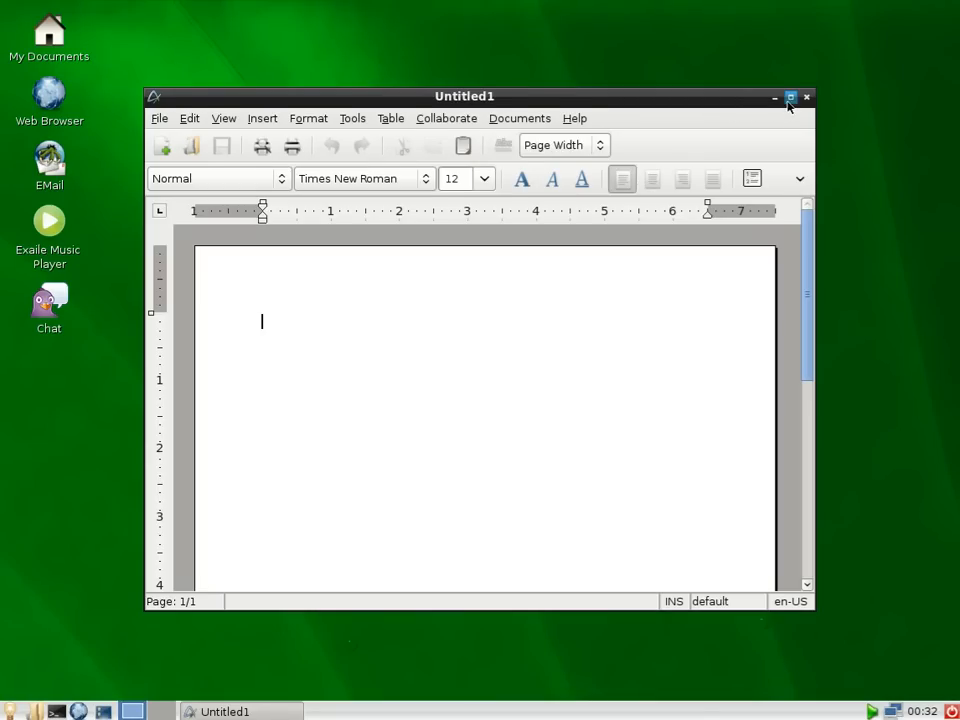
{"action": "left_click", "coordinate": [790, 96]}
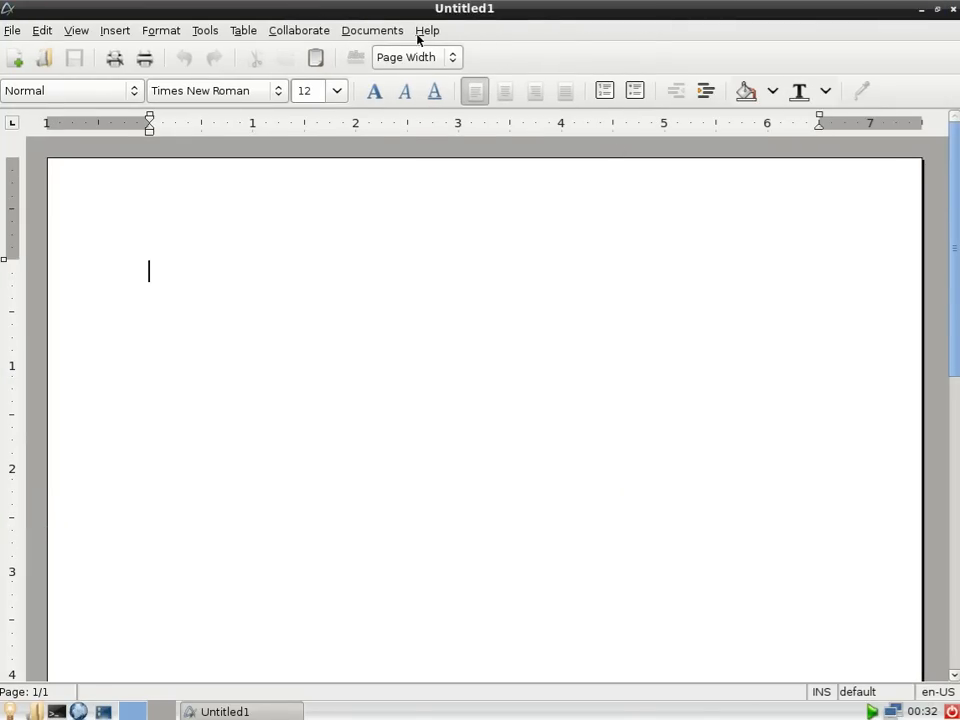
{"action": "left_click", "coordinate": [427, 30]}
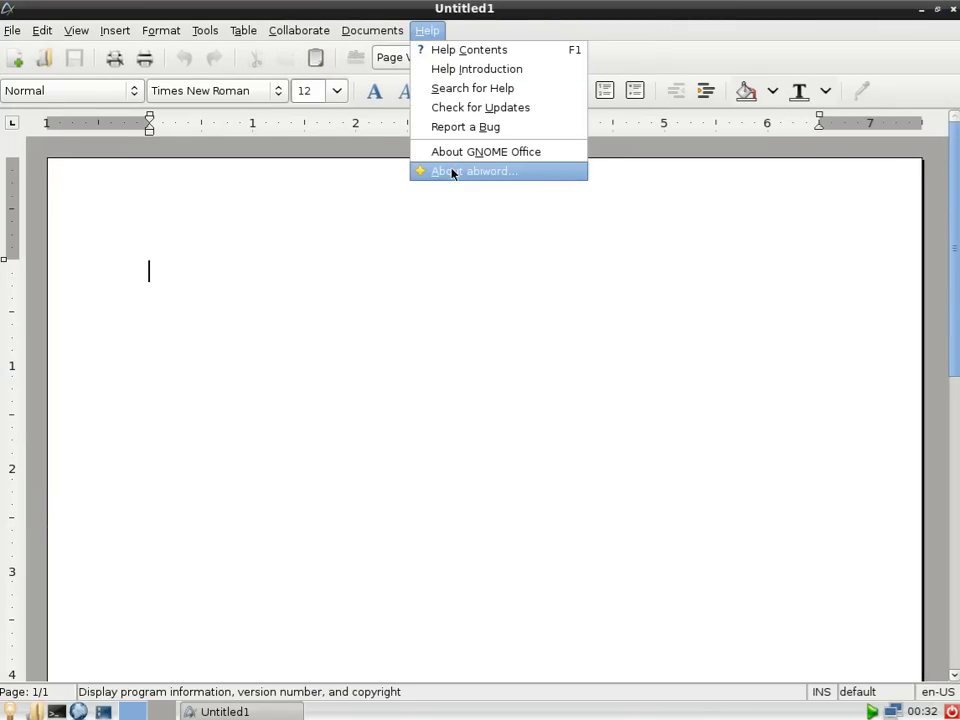
{"action": "left_click", "coordinate": [473, 170]}
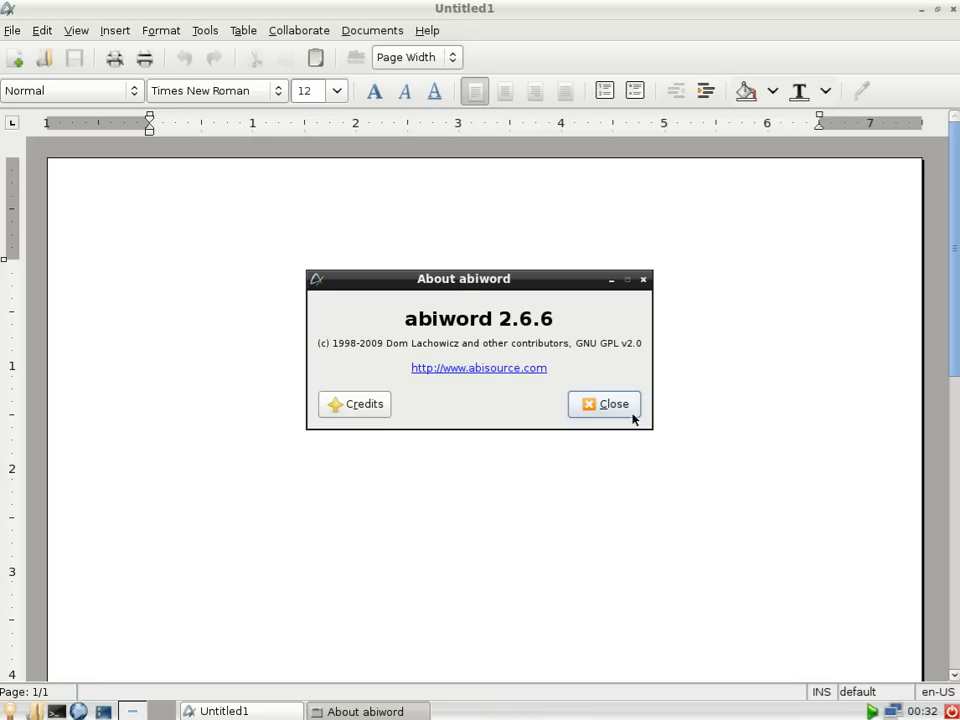
{"action": "left_click", "coordinate": [604, 403]}
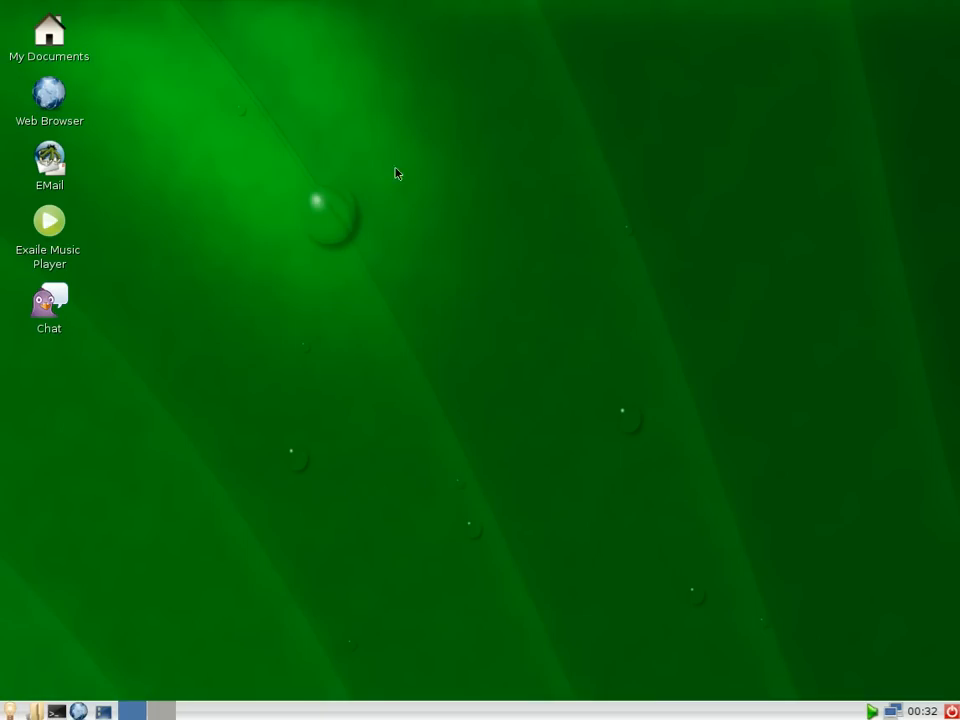
{"action": "mouse_move", "coordinate": [172, 535]}
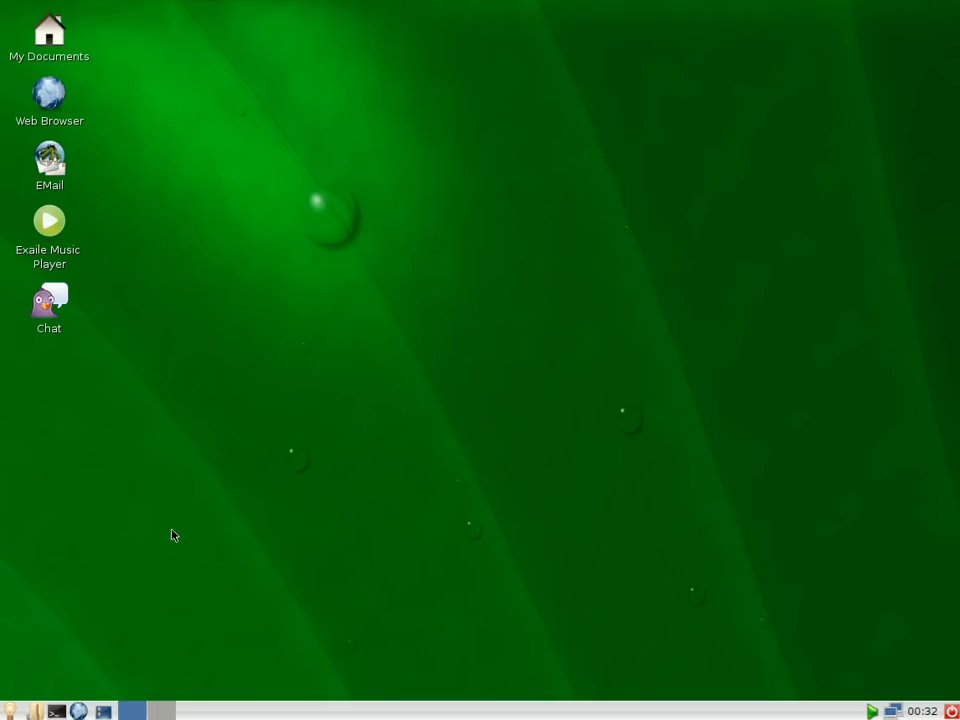
{"action": "left_click", "coordinate": [10, 710]}
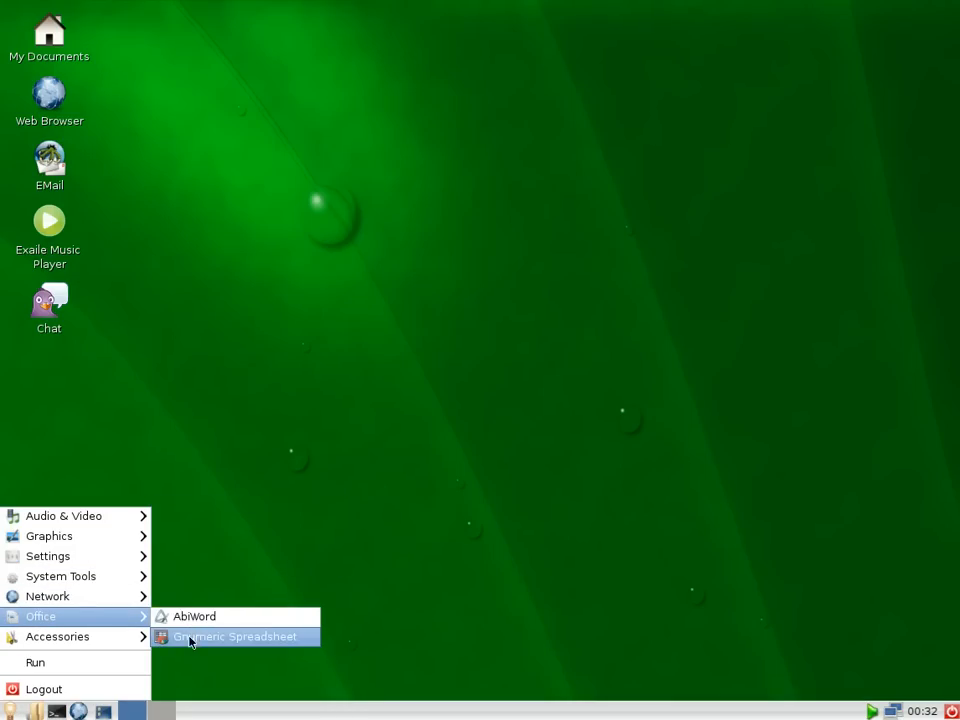
{"action": "left_click", "coordinate": [234, 636]}
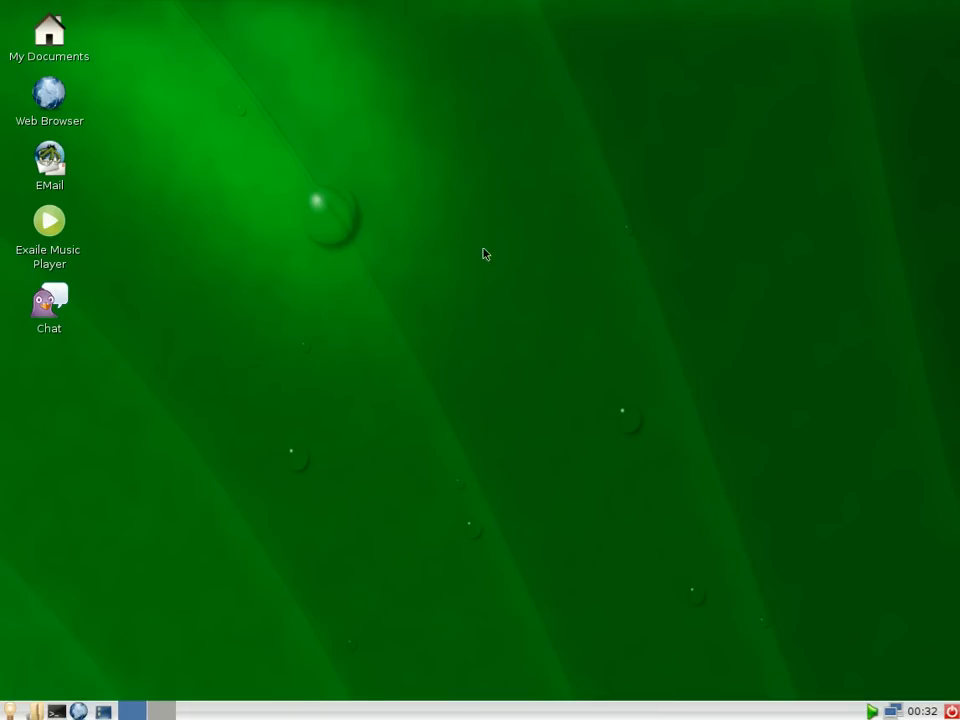
{"action": "mouse_move", "coordinate": [158, 251]}
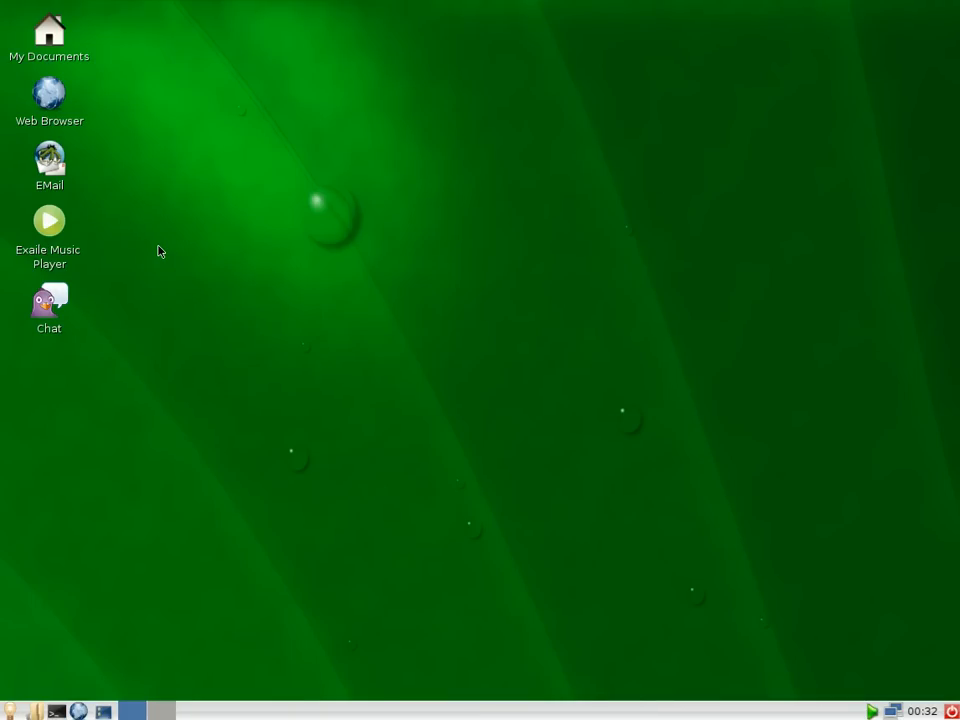
{"action": "mouse_move", "coordinate": [80, 573]}
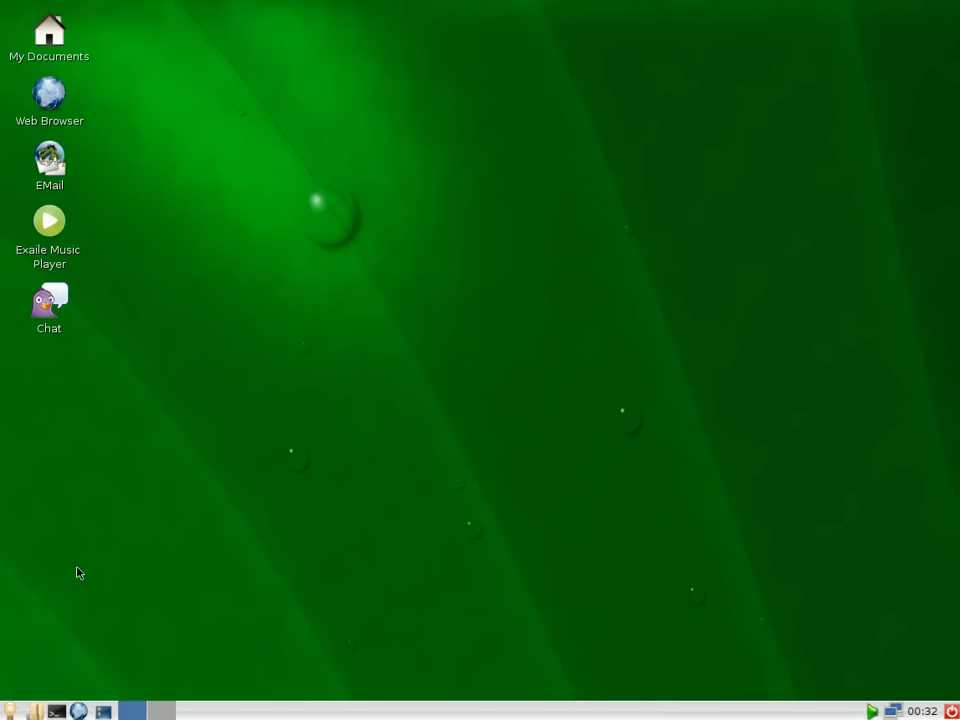
{"action": "left_click", "coordinate": [49, 95]}
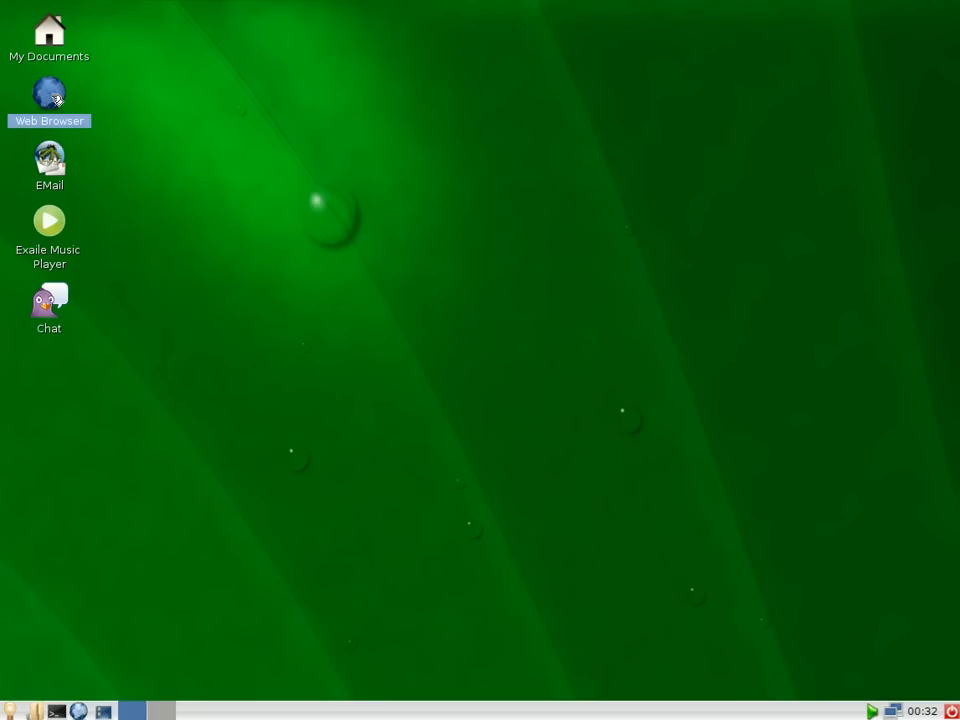
- Launch Firefox on the wattOS home page and type 'bbc' into Google search
{"action": "double_click", "coordinate": [49, 95]}
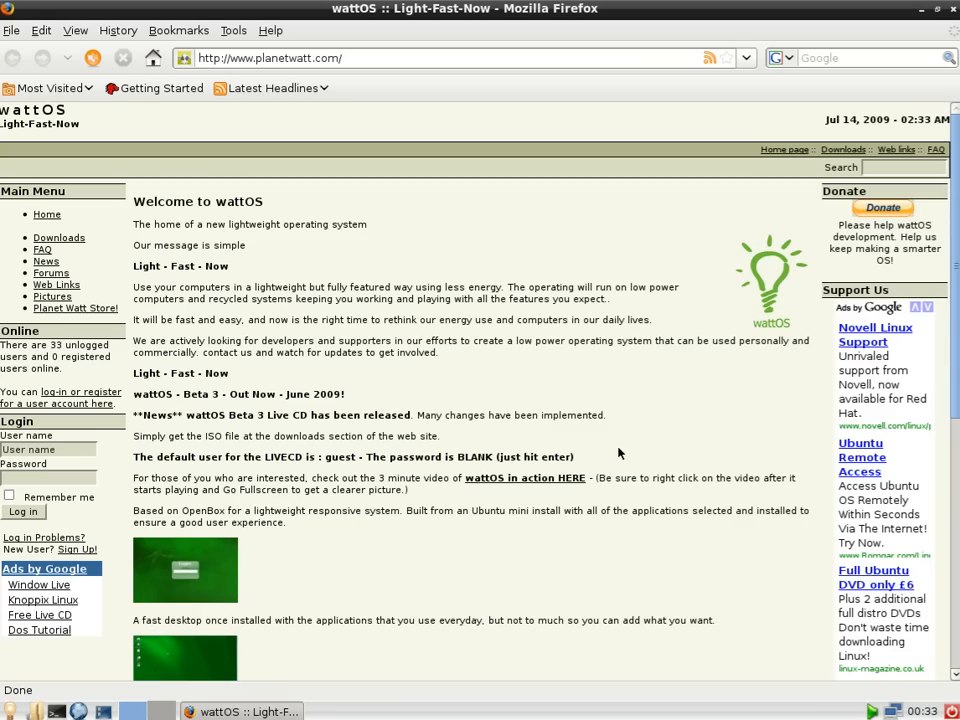
{"action": "scroll", "scroll_direction": "down", "scroll_amount": 3}
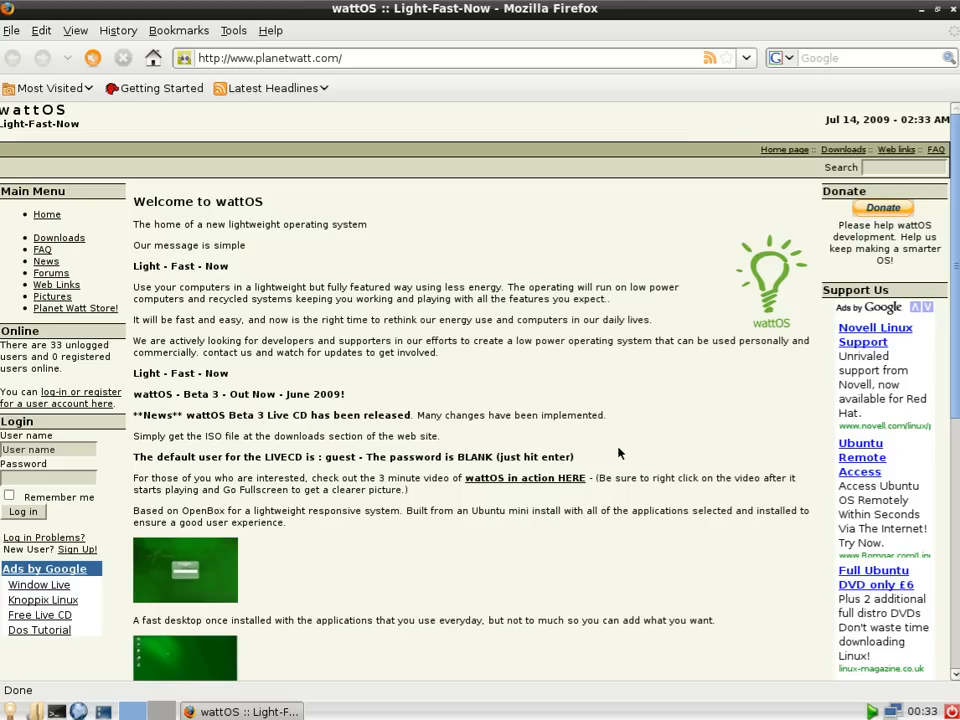
{"action": "mouse_move", "coordinate": [284, 427]}
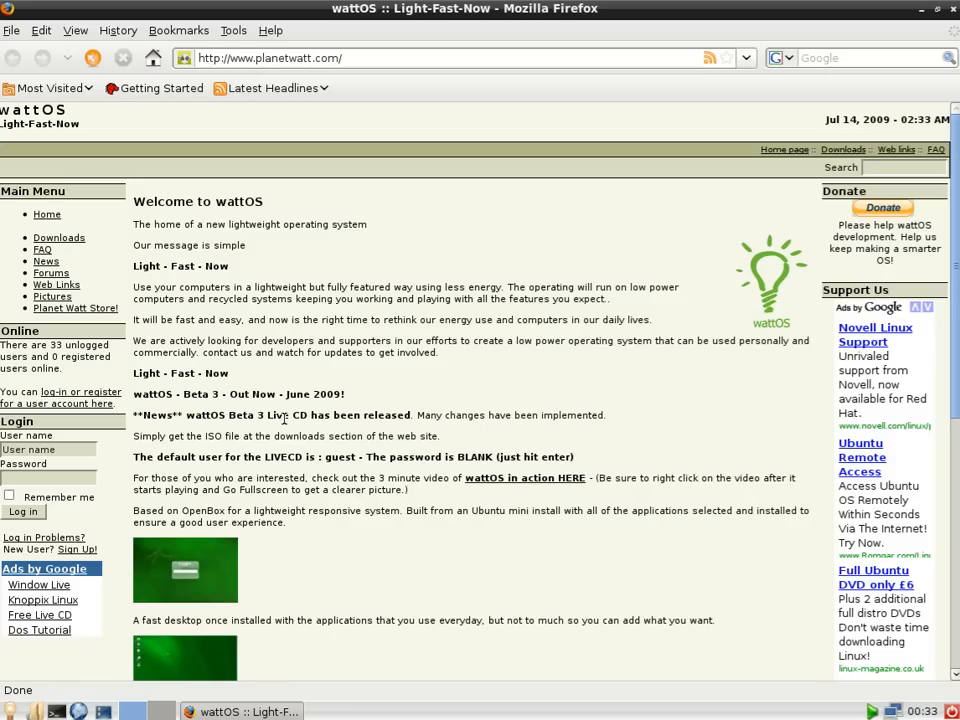
{"action": "mouse_move", "coordinate": [826, 71]}
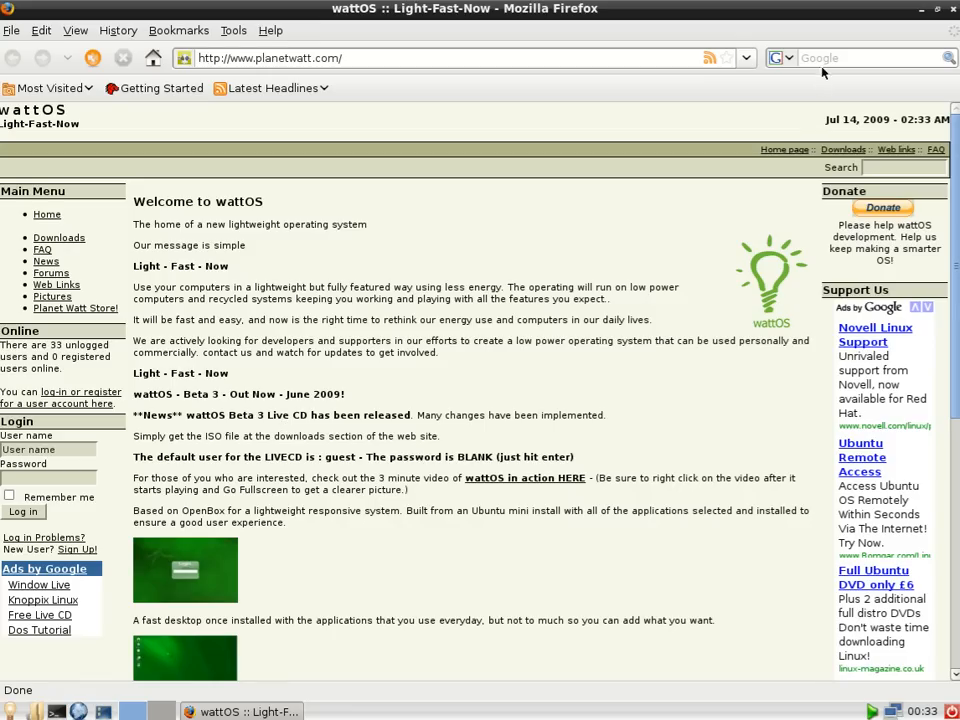
{"action": "left_click", "coordinate": [870, 57]}
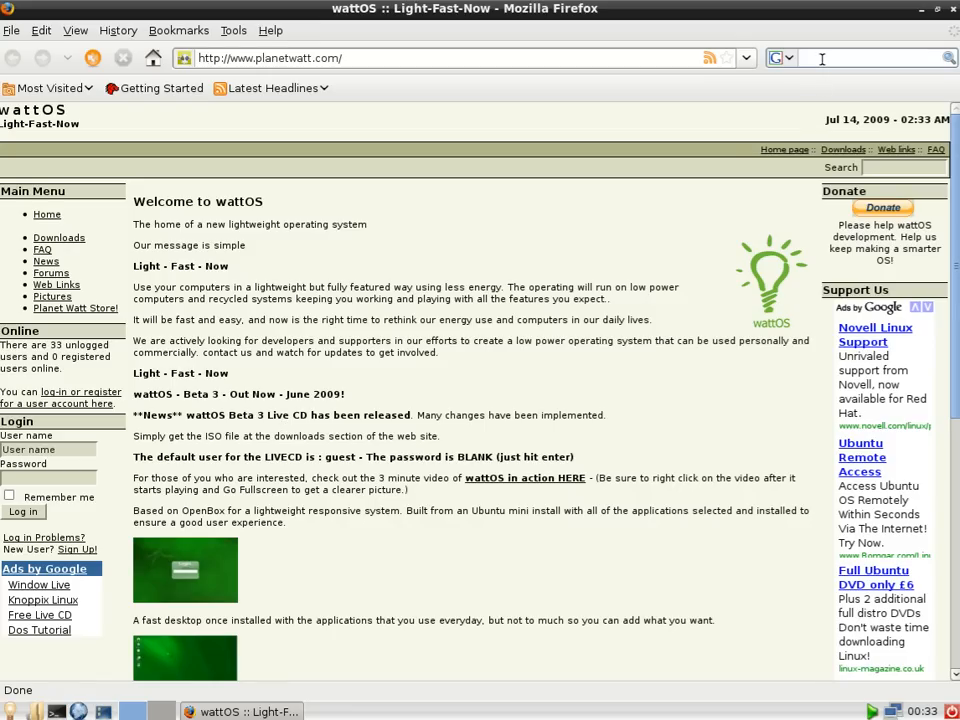
{"action": "type", "text": "bbc"}
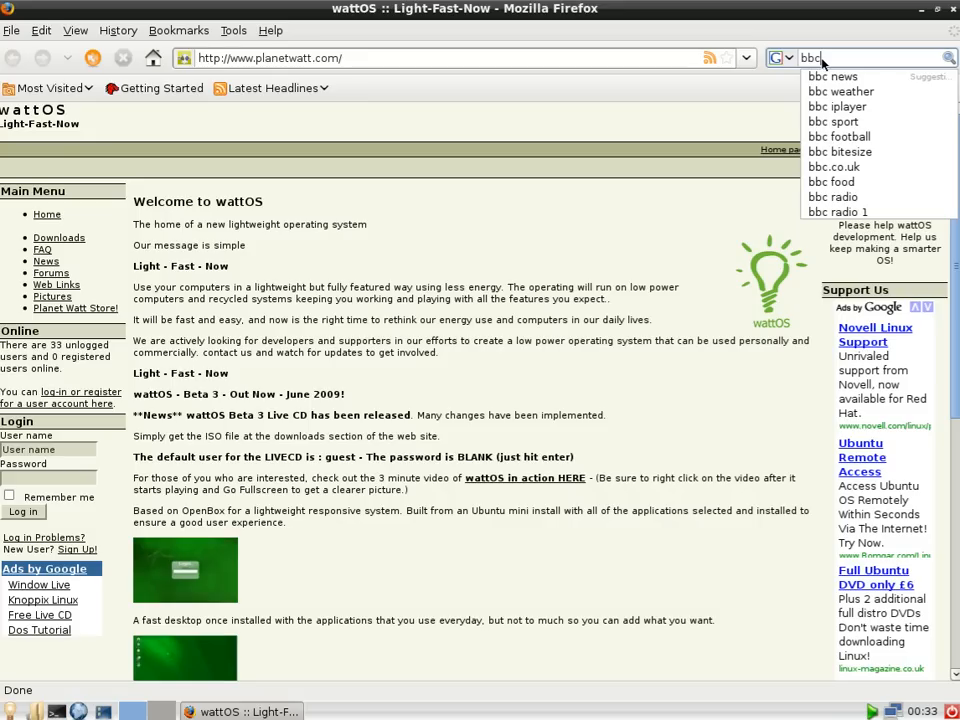
- Search Google for 'bbc news', then bring up the results for itv
{"action": "left_click", "coordinate": [832, 76]}
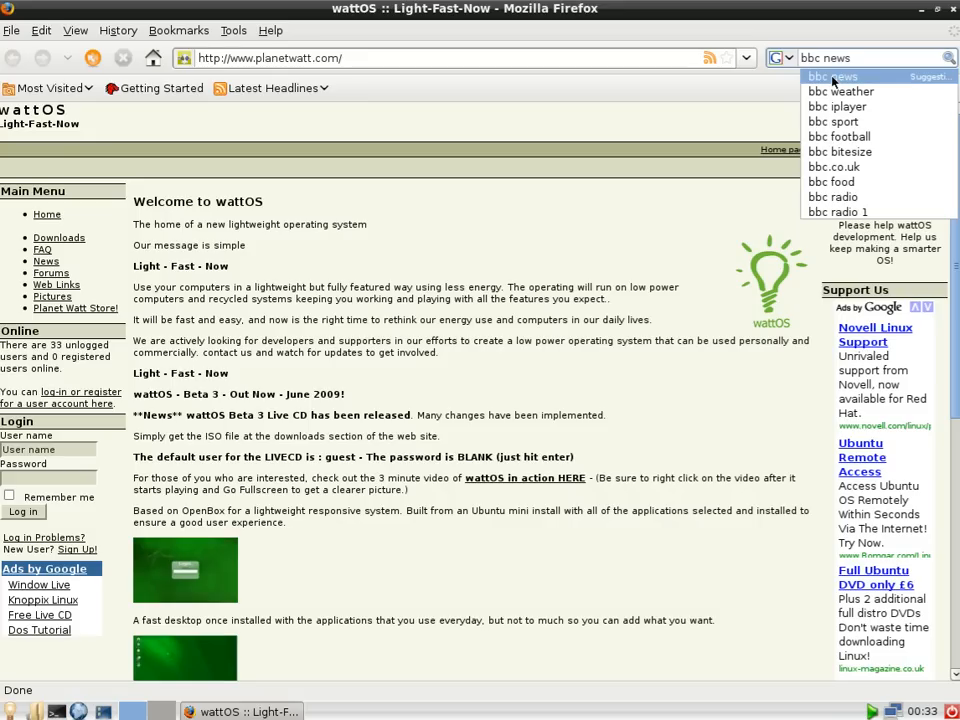
{"action": "left_click", "coordinate": [831, 77]}
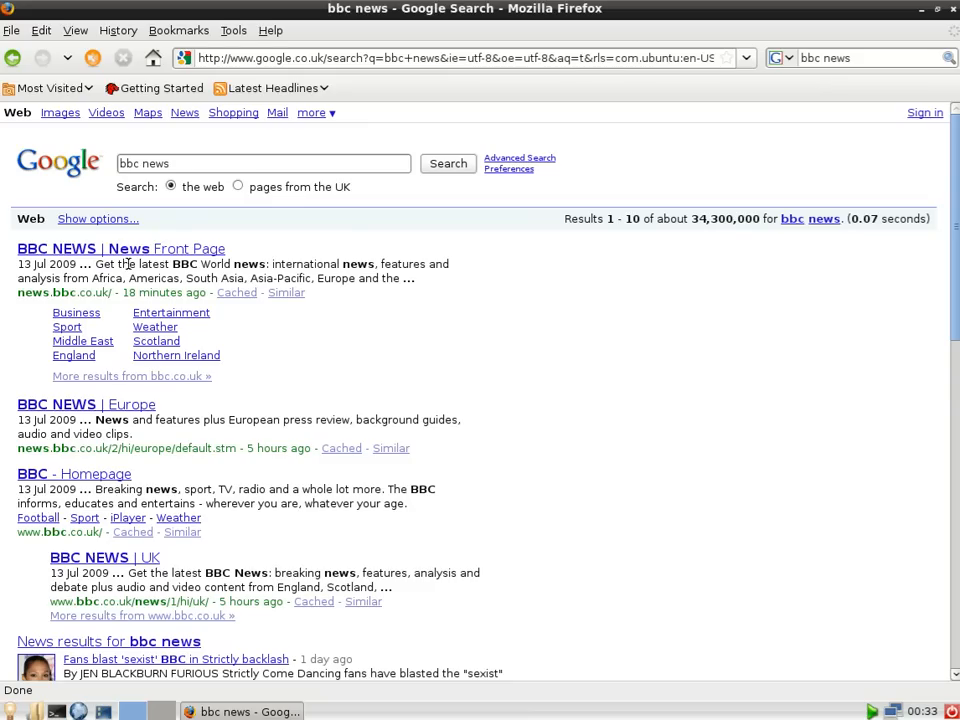
{"action": "left_click", "coordinate": [120, 248]}
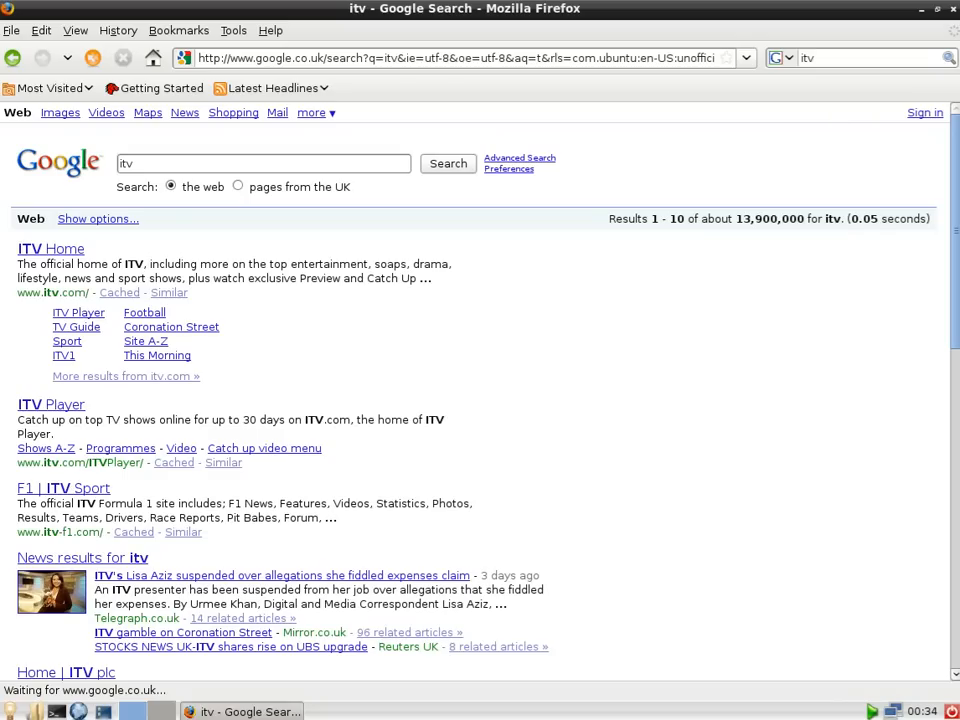
{"action": "mouse_move", "coordinate": [50, 248]}
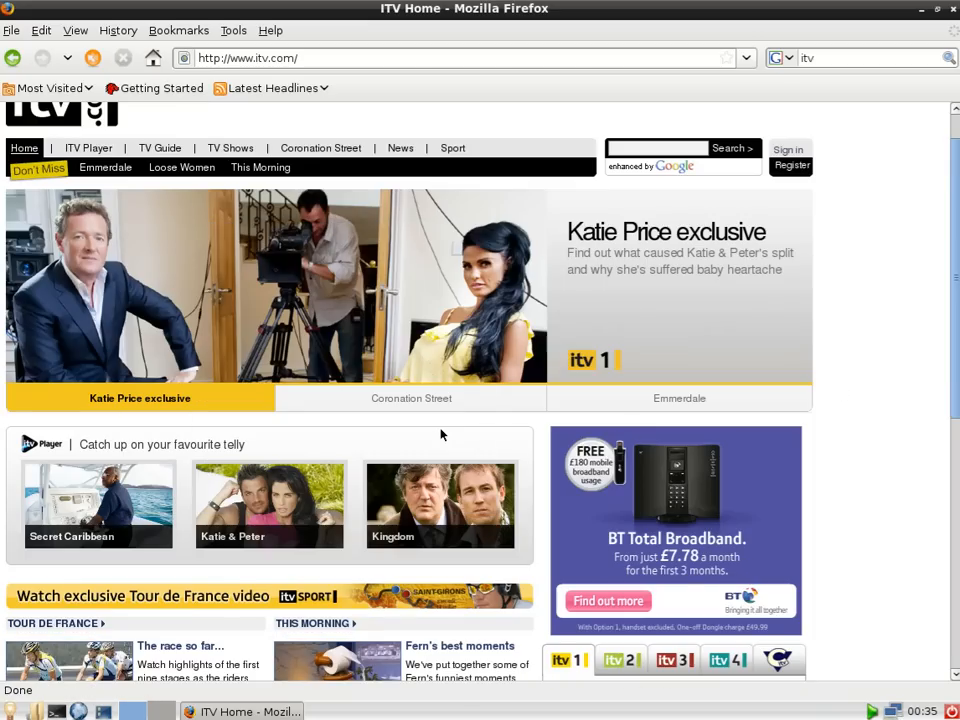
- Scroll down through the ITV home page
{"action": "scroll", "scroll_direction": "down", "scroll_amount": 3}
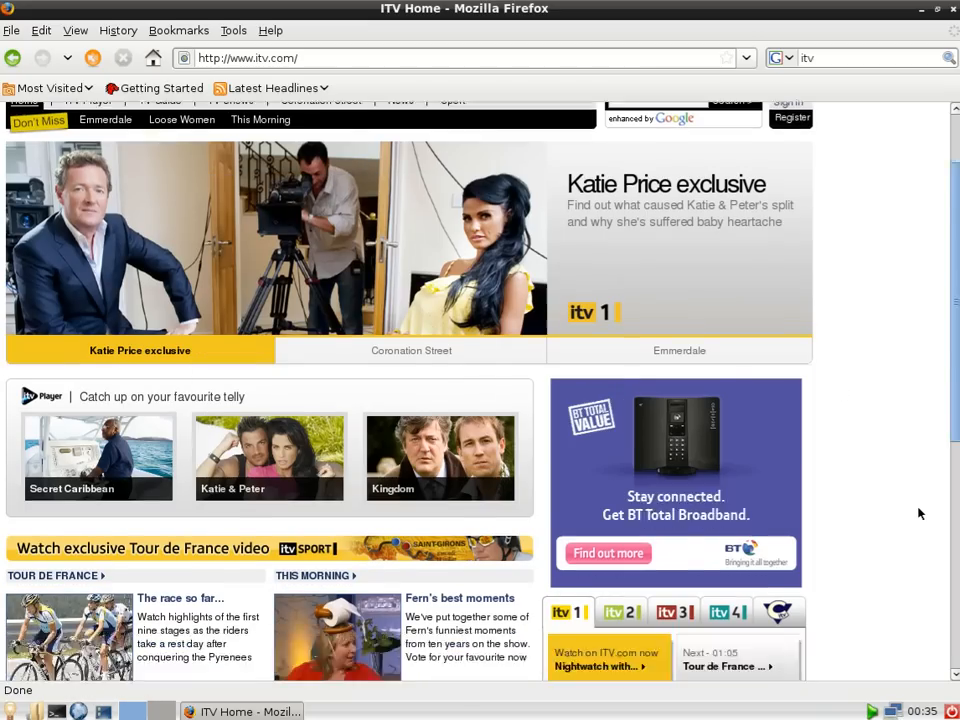
{"action": "scroll", "scroll_direction": "down", "scroll_amount": 3}
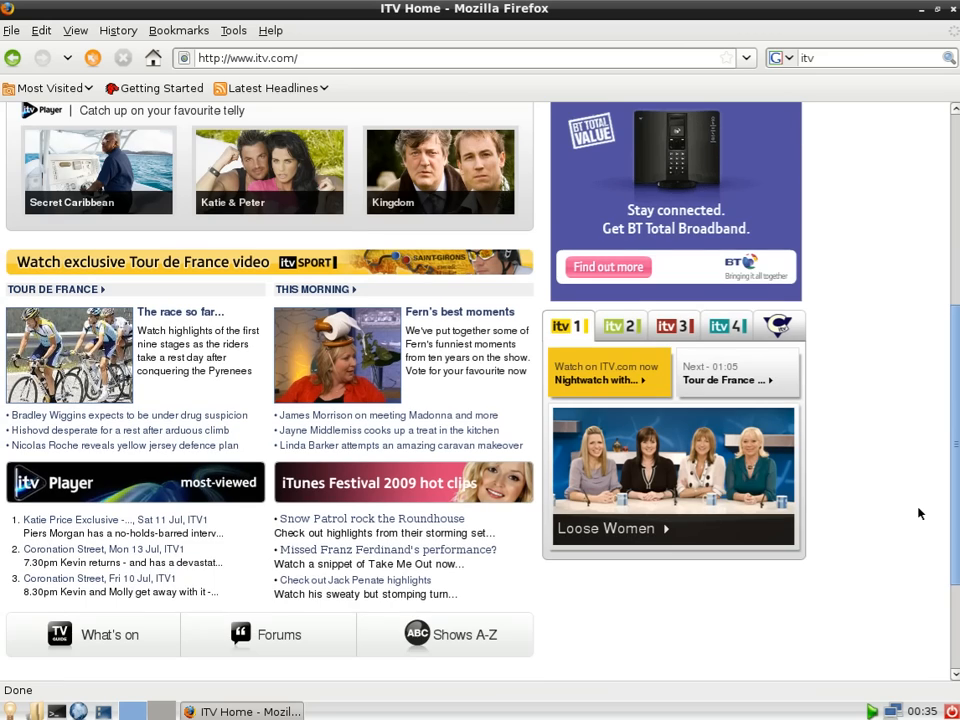
{"action": "scroll", "scroll_direction": "down", "scroll_amount": 3}
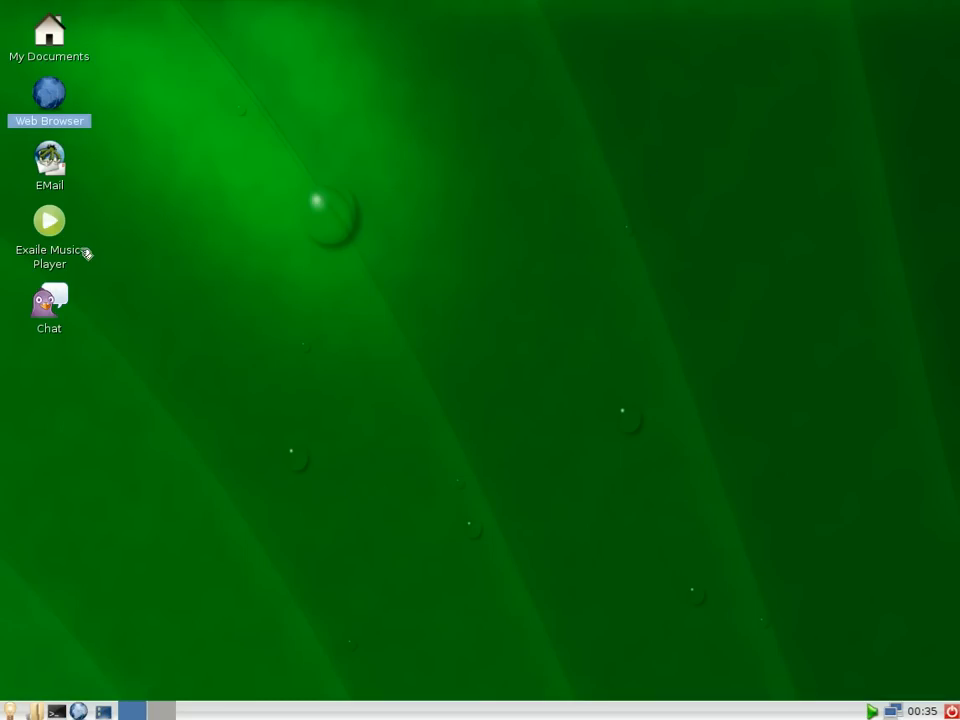
- Launch Exaile from the desktop and show its Shoutcast Radio genre list
{"action": "left_click", "coordinate": [49, 221]}
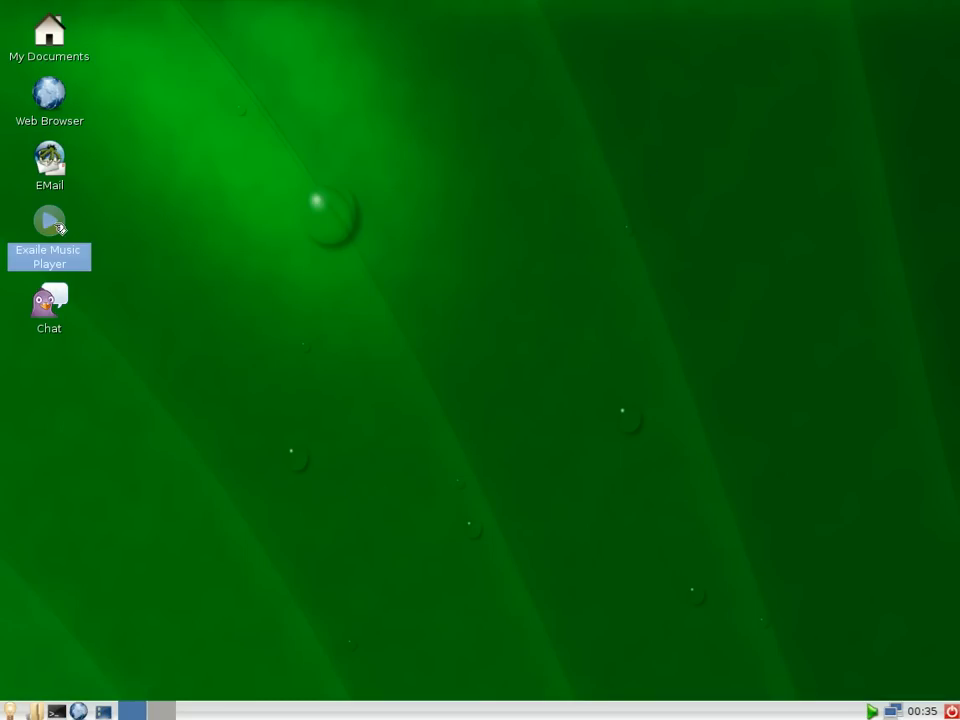
{"action": "double_click", "coordinate": [49, 221]}
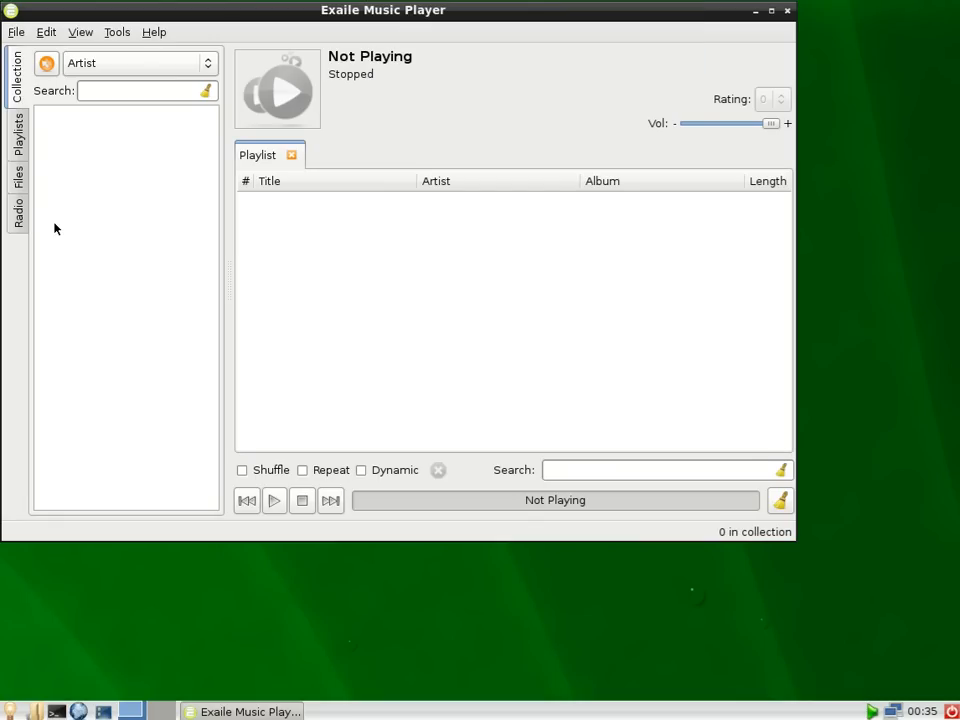
{"action": "mouse_move", "coordinate": [335, 408]}
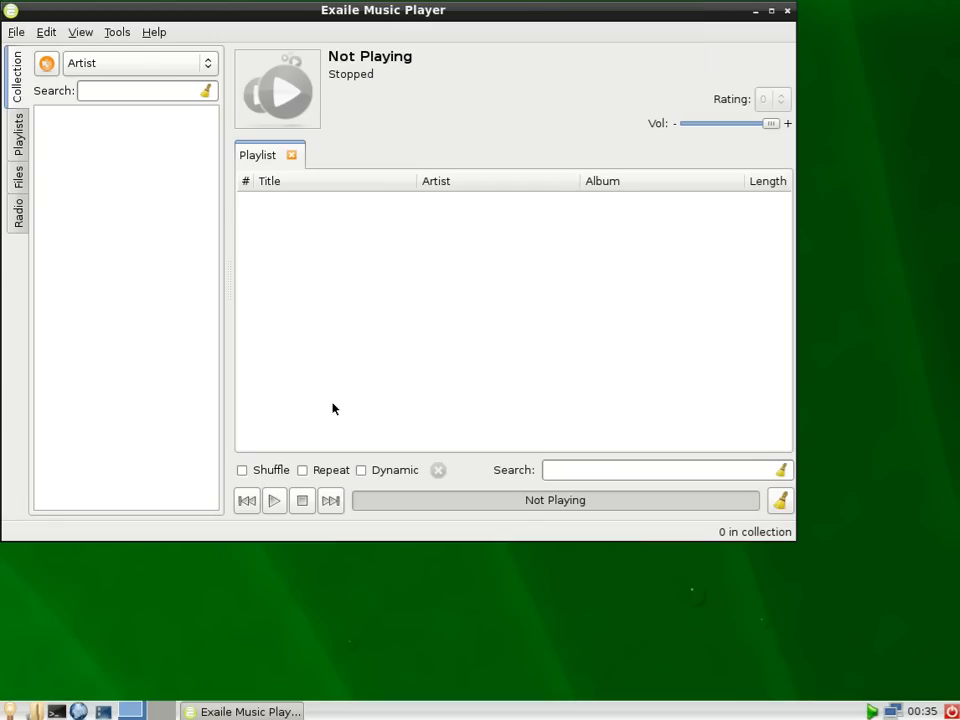
{"action": "mouse_move", "coordinate": [245, 249]}
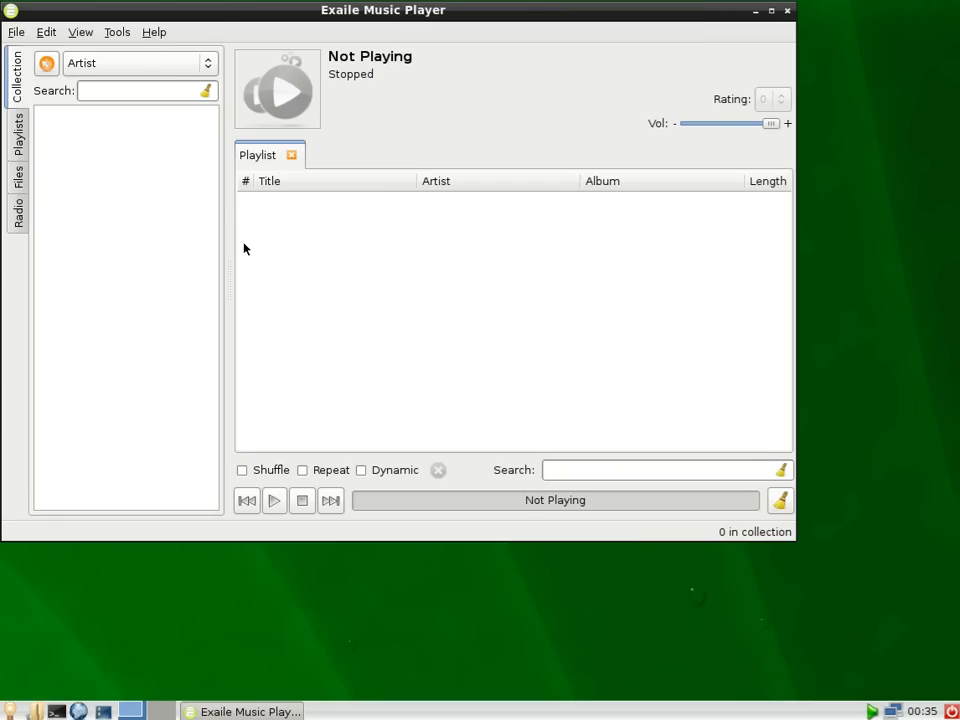
{"action": "mouse_move", "coordinate": [89, 125]}
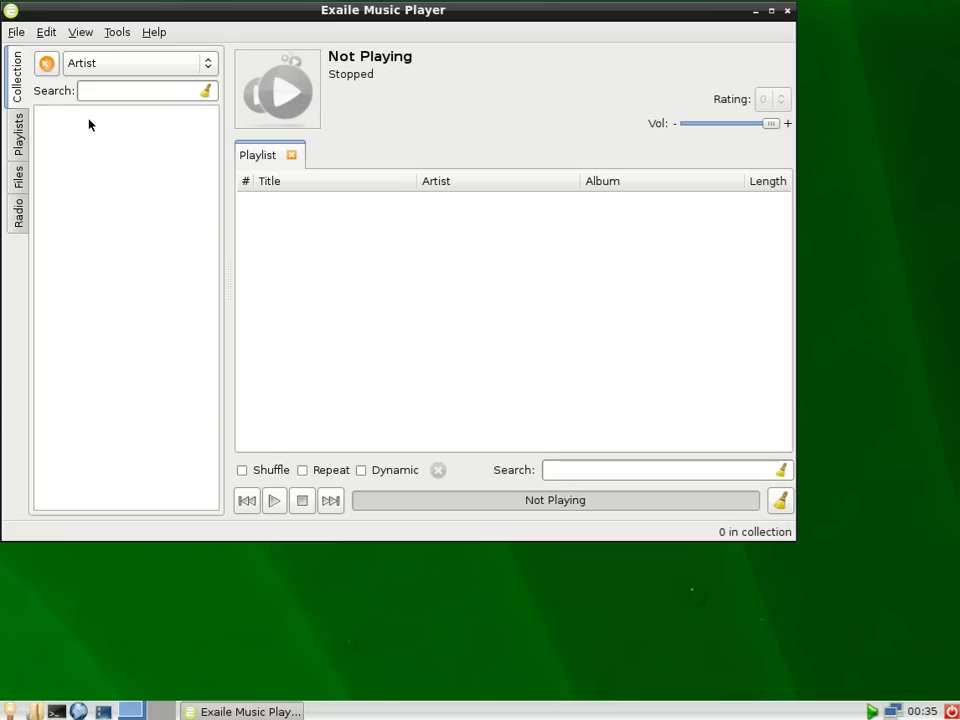
{"action": "left_click", "coordinate": [16, 208]}
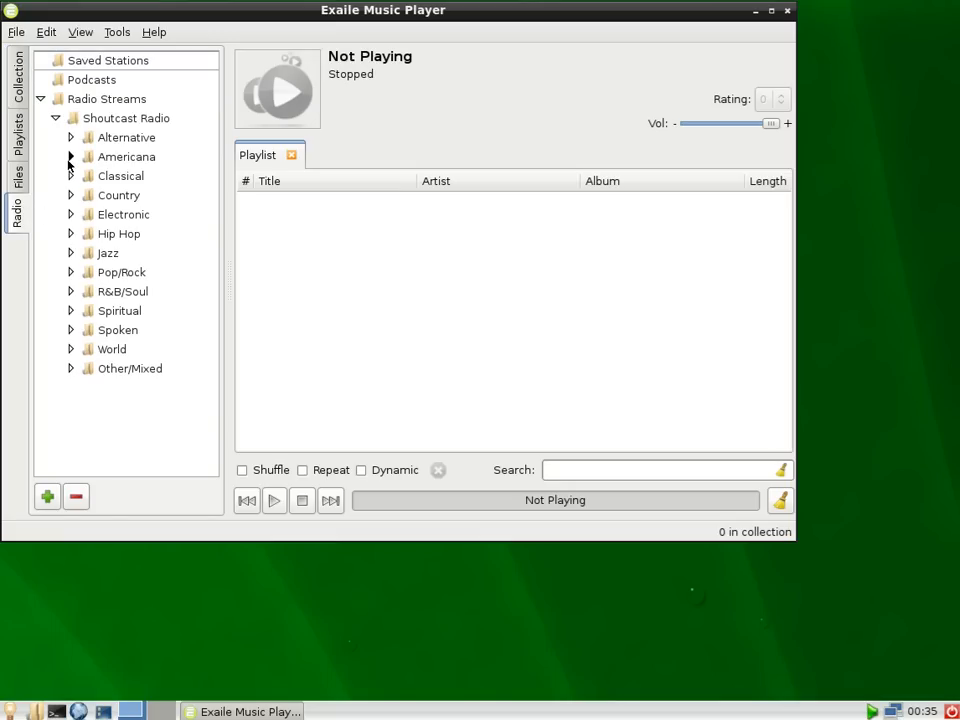
- Expand Shoutcast Alternative, load the Emo stations, and play C89.5 KNHC Seattle
{"action": "left_click", "coordinate": [71, 137]}
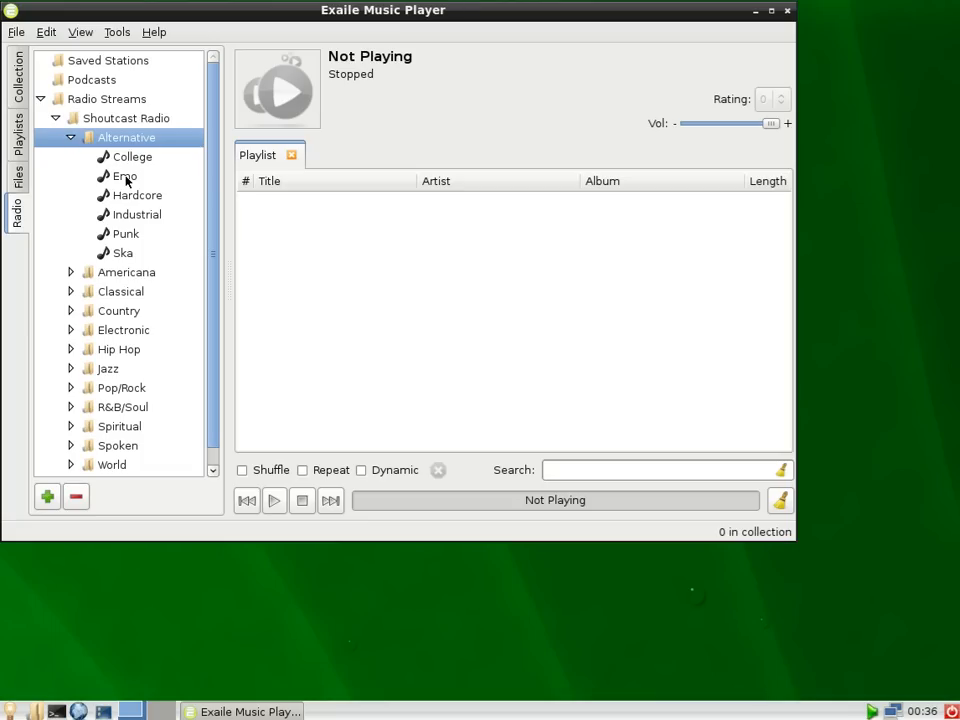
{"action": "left_click", "coordinate": [124, 176]}
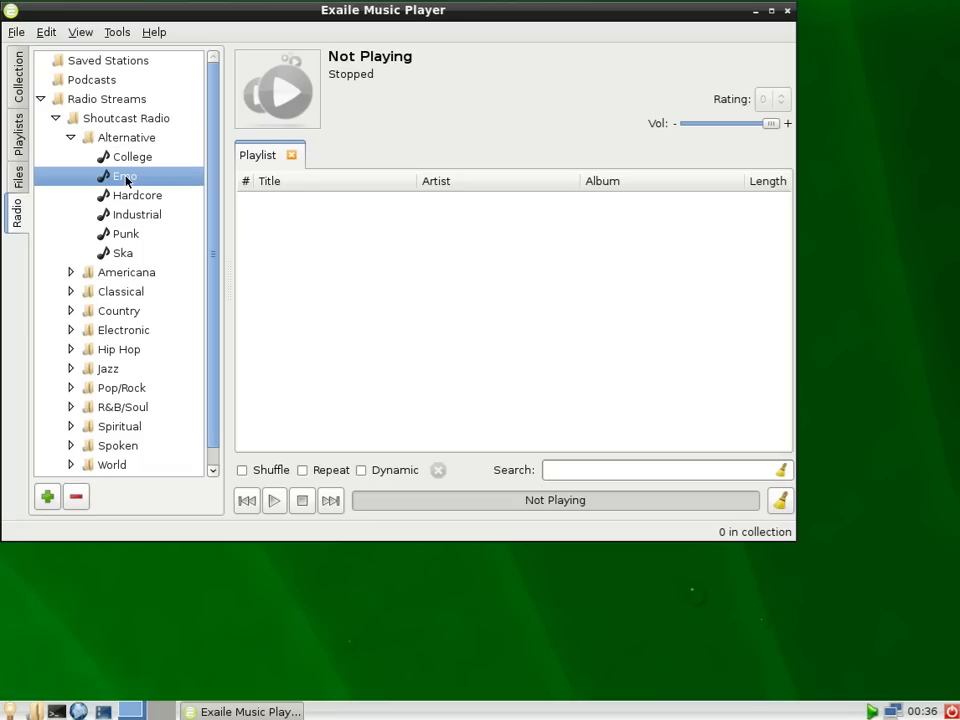
{"action": "double_click", "coordinate": [124, 176]}
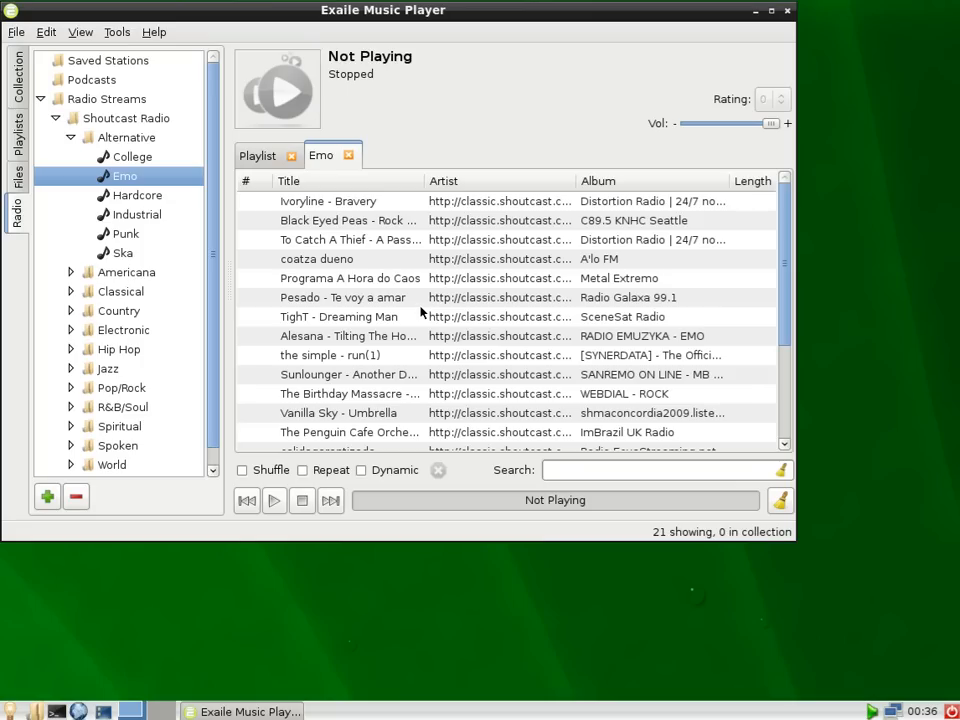
{"action": "mouse_move", "coordinate": [370, 230]}
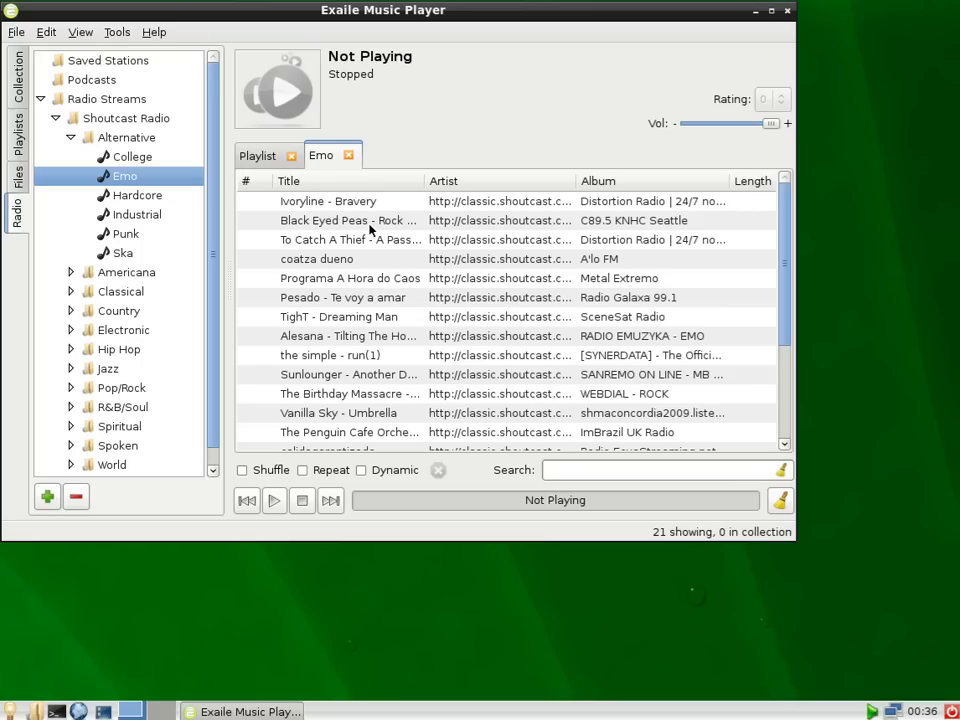
{"action": "left_click", "coordinate": [348, 220]}
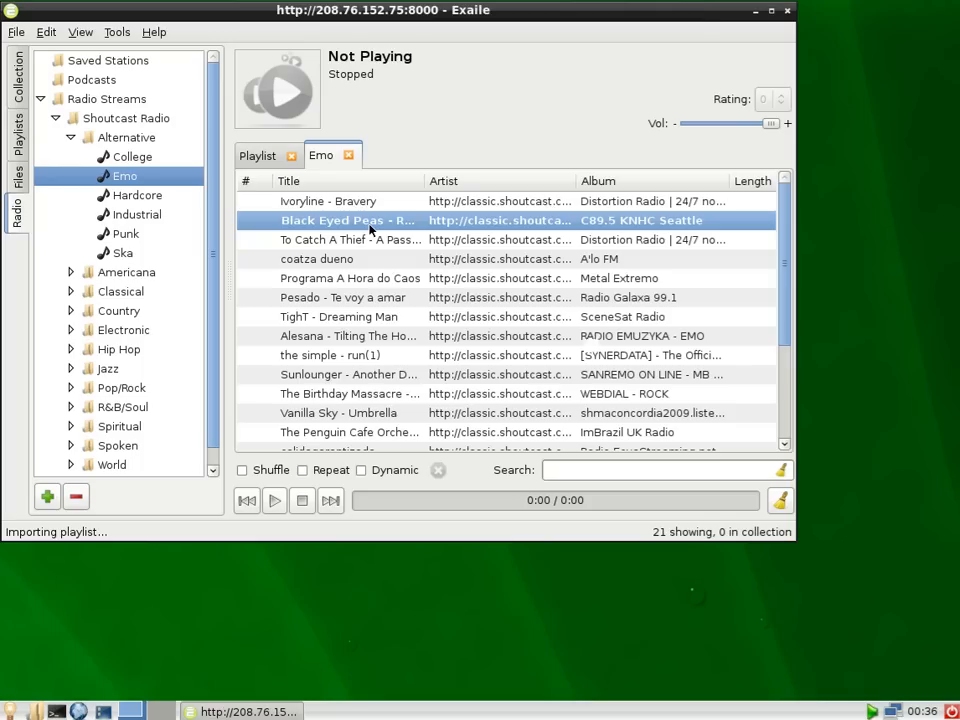
{"action": "double_click", "coordinate": [347, 220]}
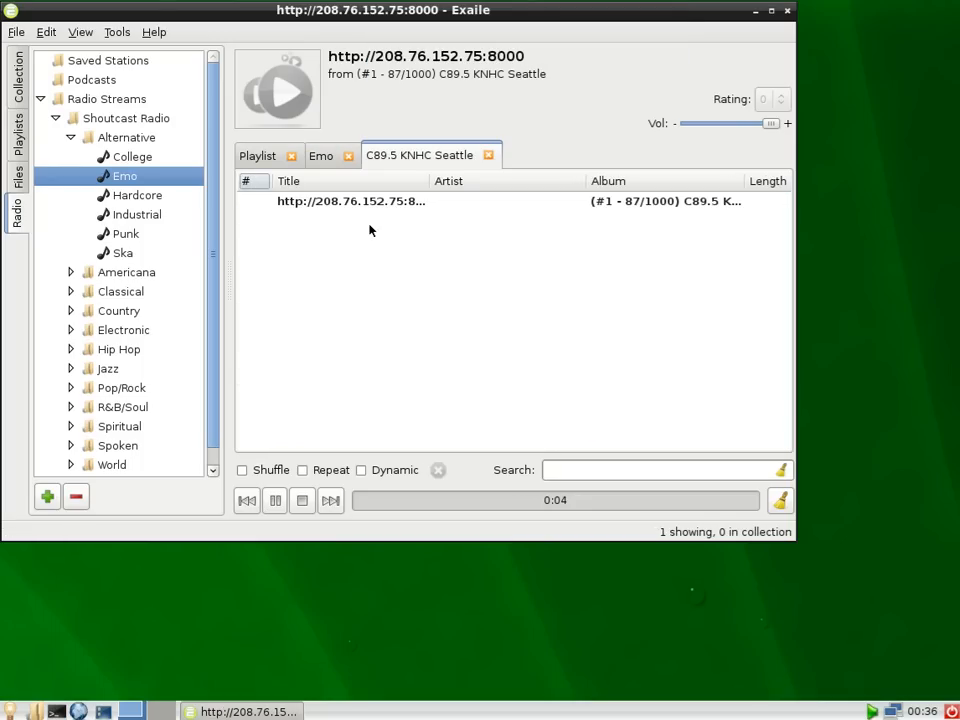
{"action": "mouse_move", "coordinate": [395, 230]}
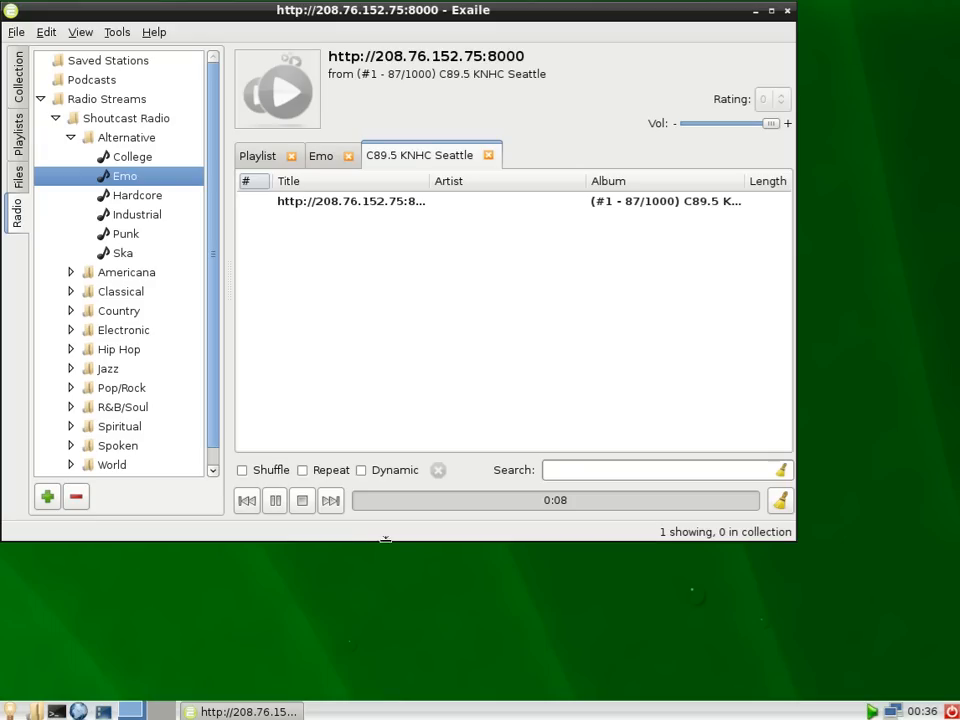
{"action": "mouse_move", "coordinate": [452, 425]}
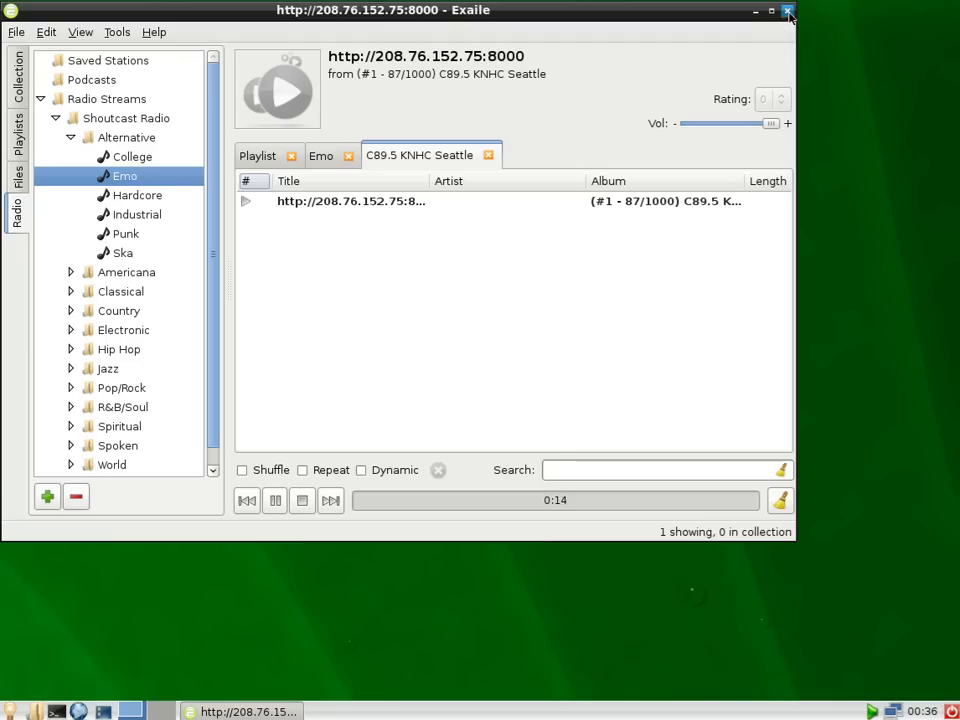
- Close Exaile and launch Claws Mail from the EMail desktop icon
{"action": "left_click", "coordinate": [788, 10]}
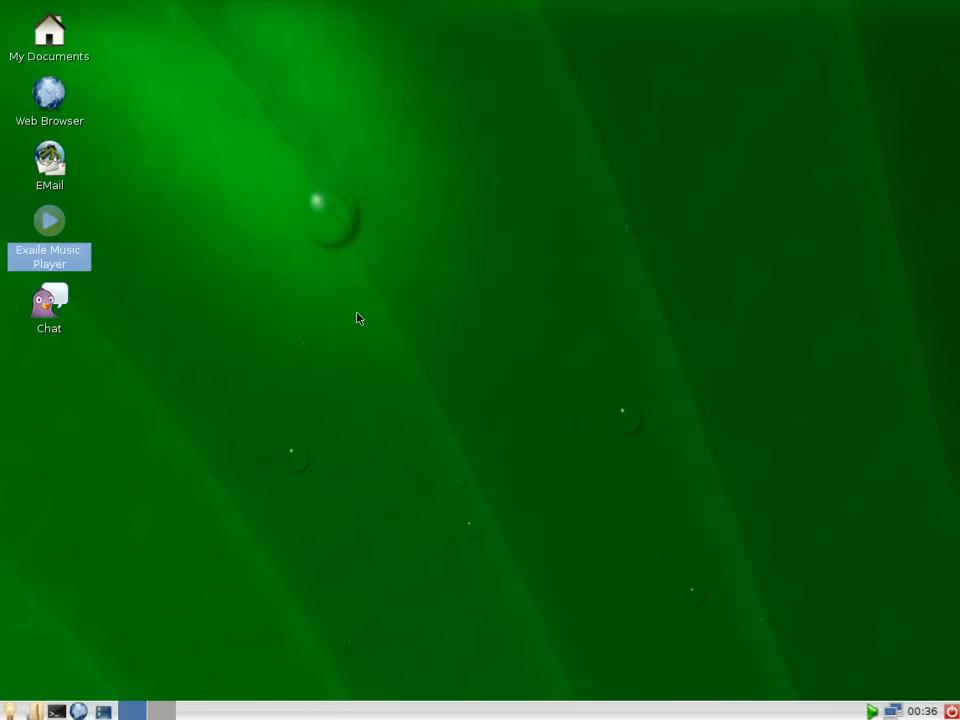
{"action": "left_click", "coordinate": [49, 160]}
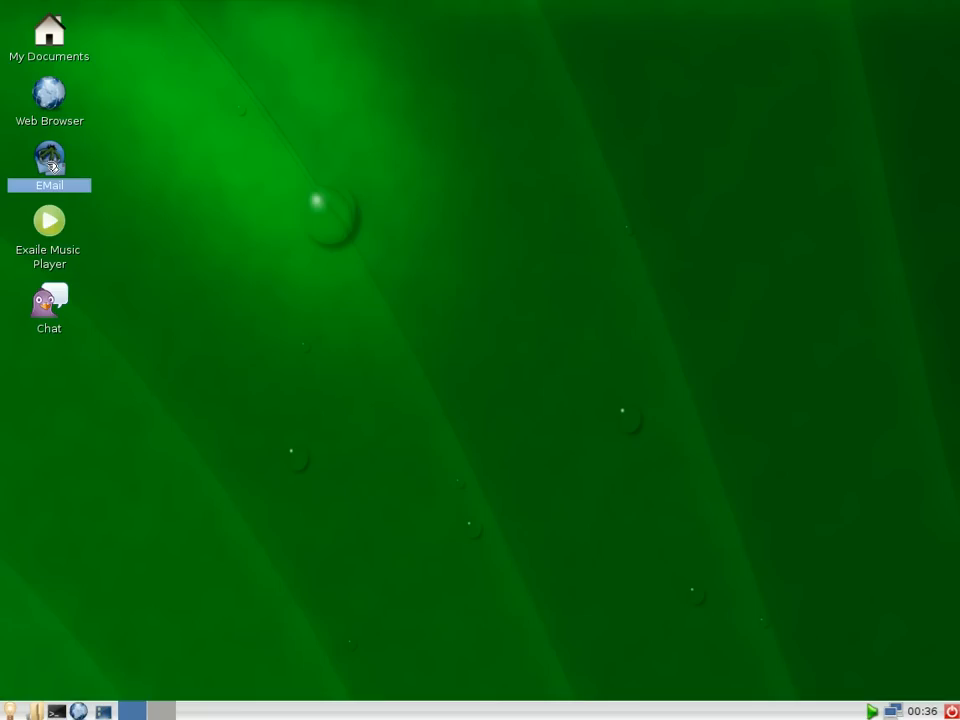
{"action": "double_click", "coordinate": [49, 160]}
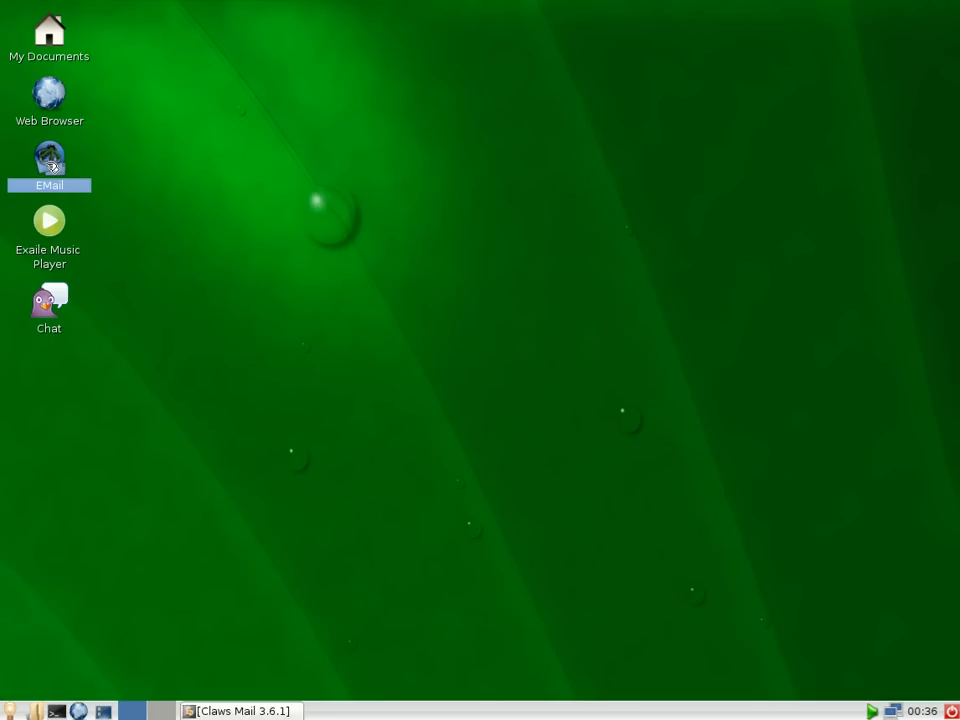
- Cancel the Claws Mail Setup Wizard and open the applications menu
{"action": "double_click", "coordinate": [48, 157]}
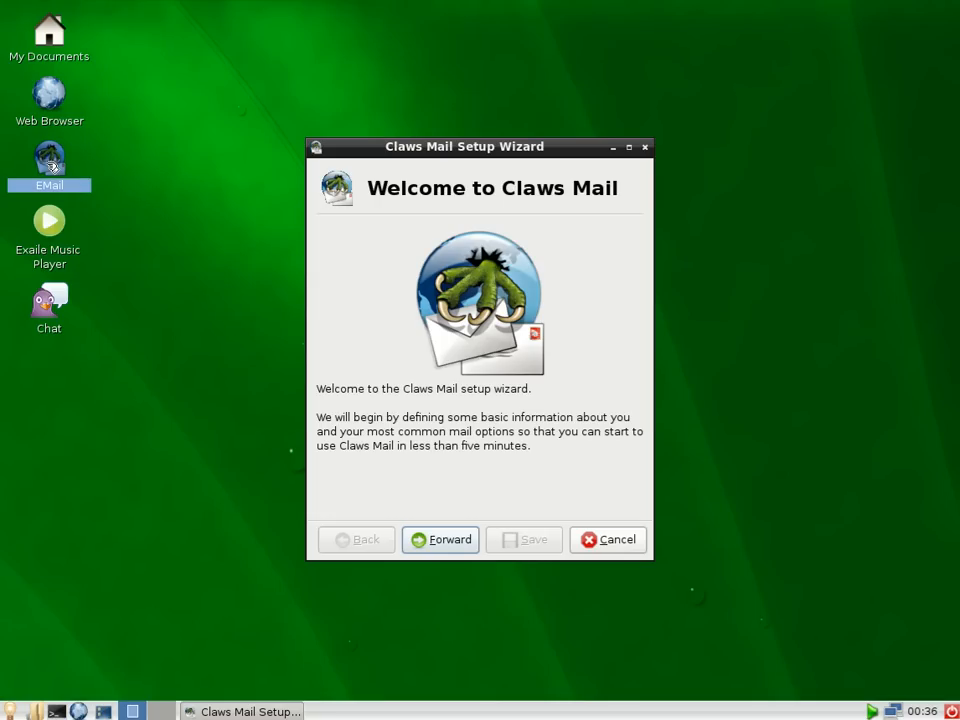
{"action": "mouse_move", "coordinate": [297, 279]}
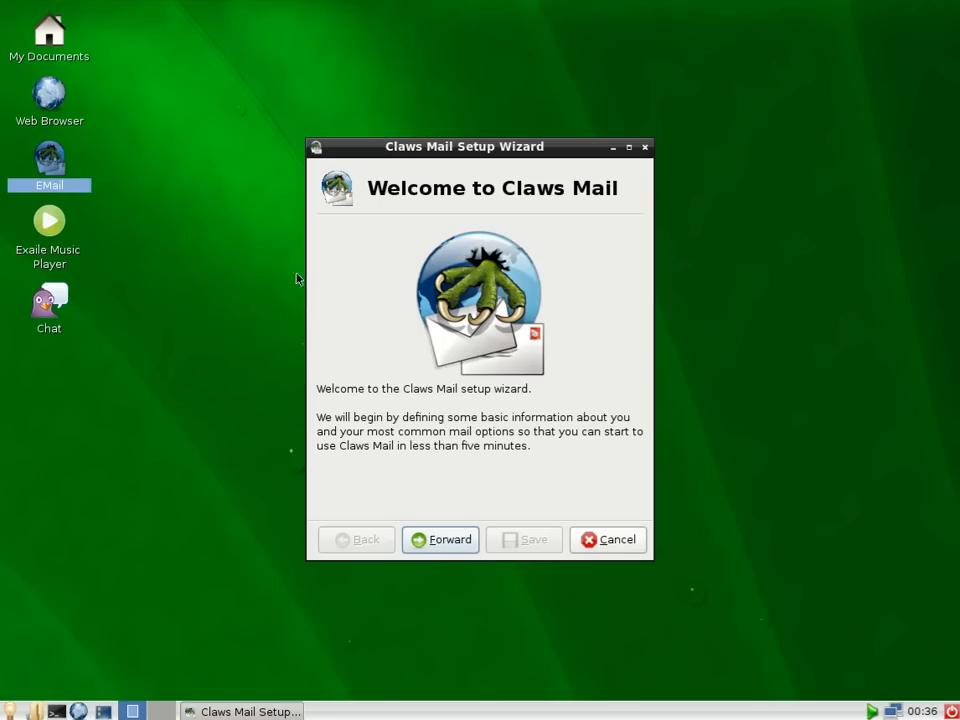
{"action": "mouse_move", "coordinate": [400, 381]}
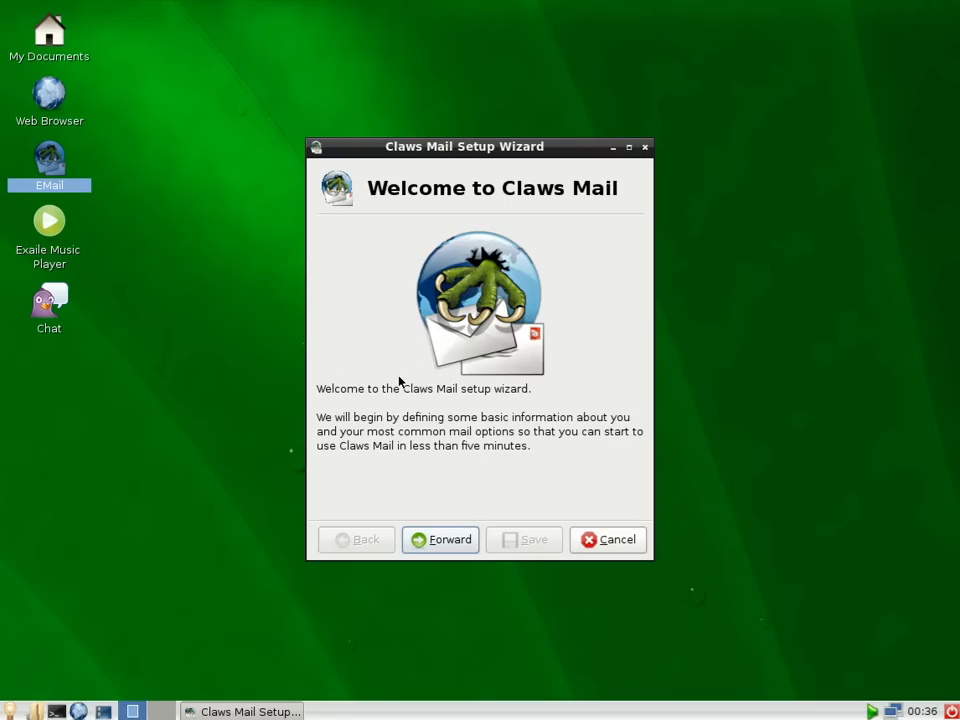
{"action": "mouse_move", "coordinate": [578, 531]}
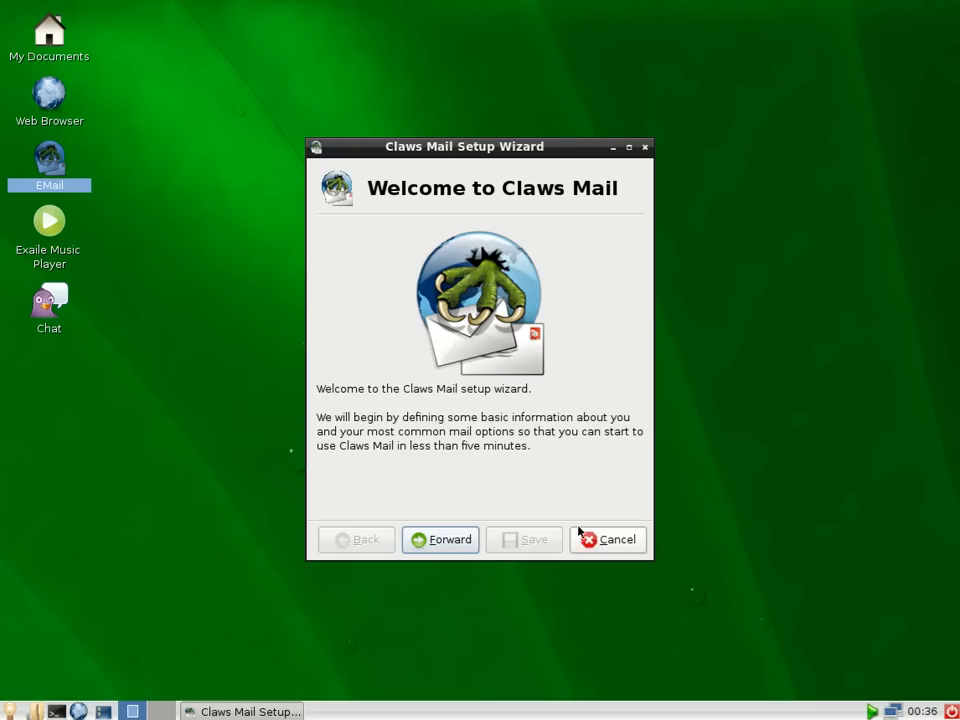
{"action": "left_click", "coordinate": [607, 539]}
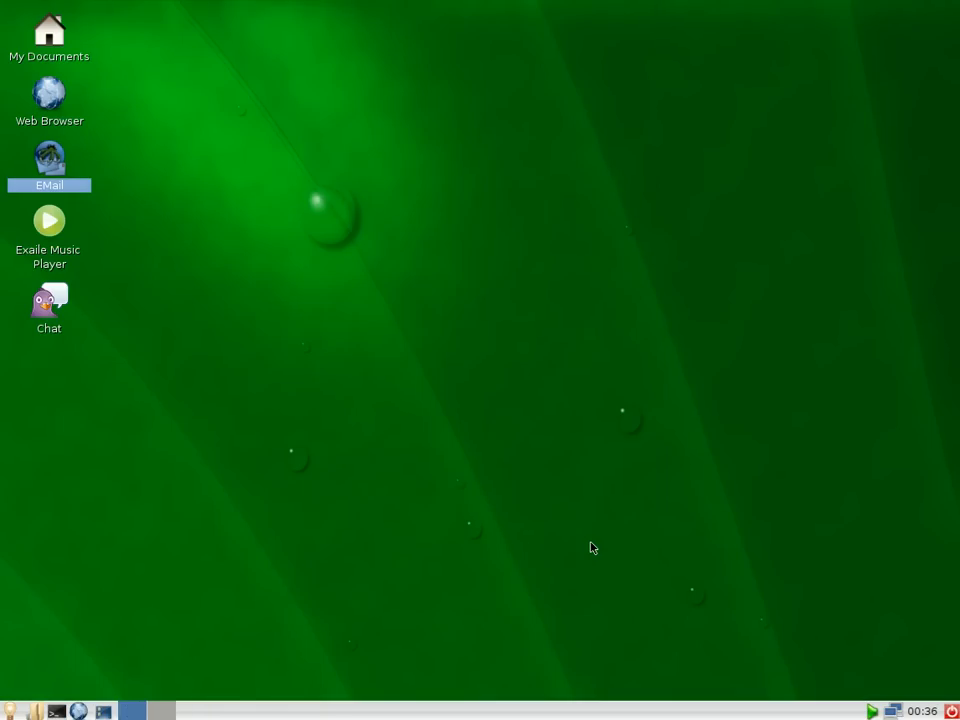
{"action": "mouse_move", "coordinate": [622, 259]}
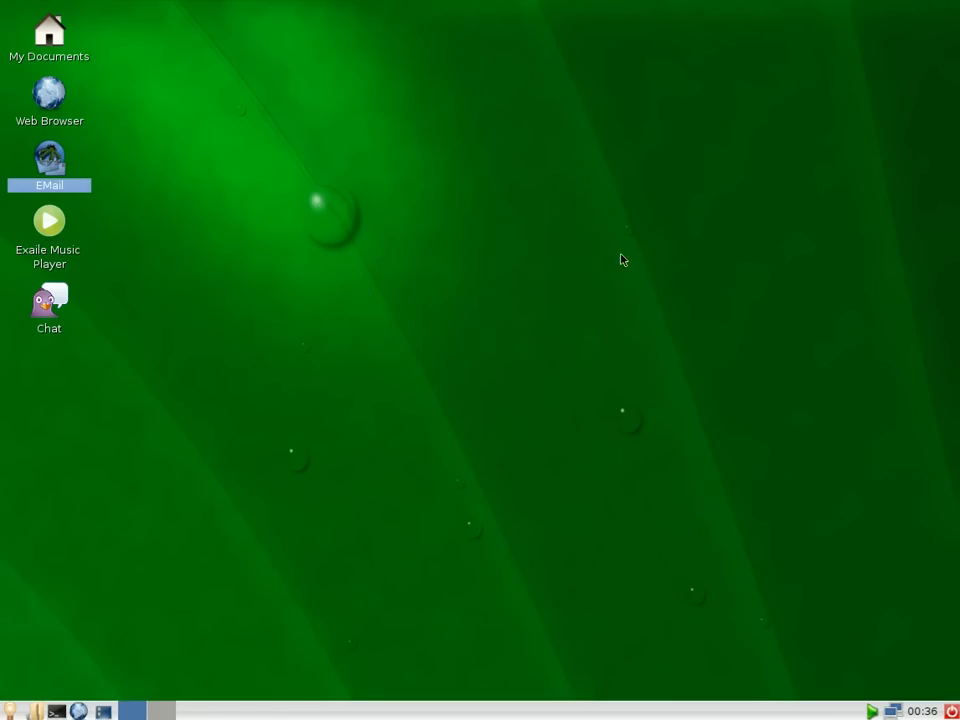
{"action": "left_click", "coordinate": [10, 710]}
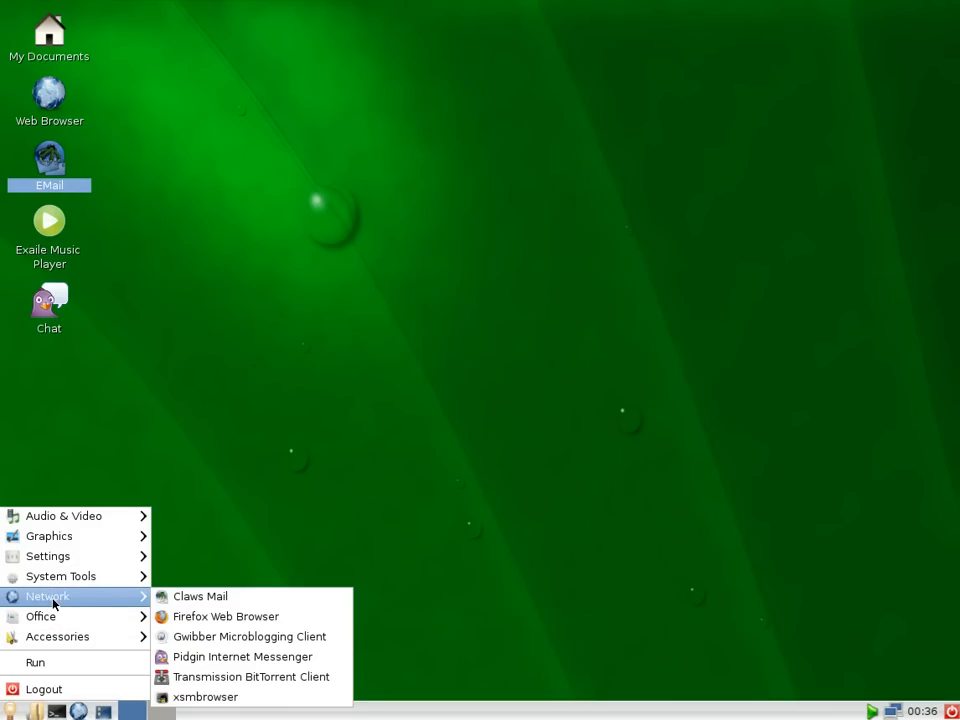
{"action": "mouse_move", "coordinate": [61, 576]}
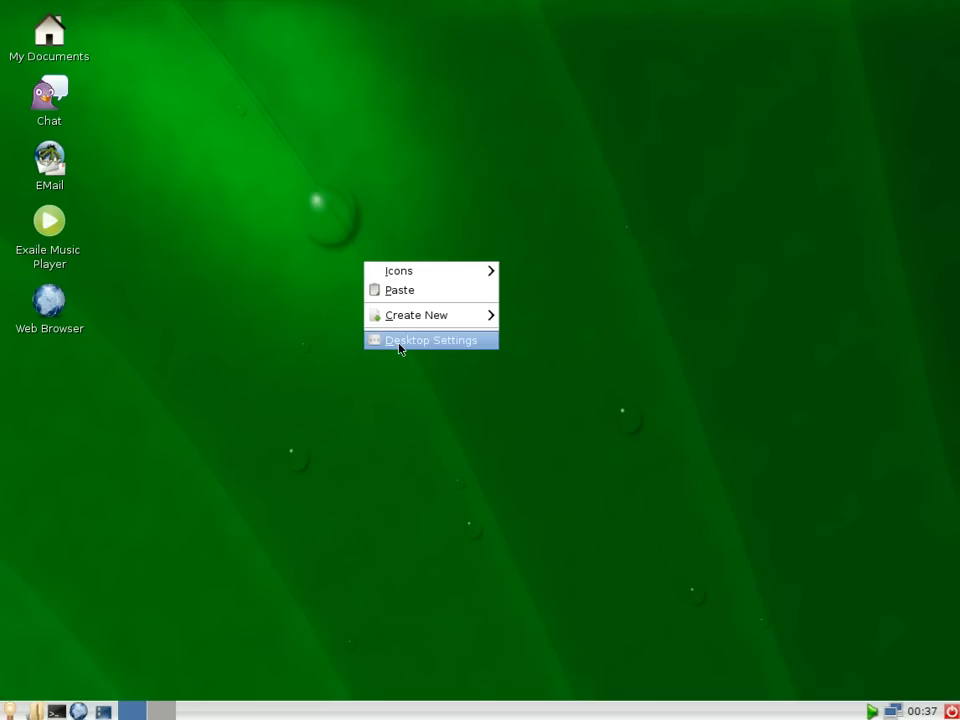
- View the desktop Preferences' Desktop and Advanced tabs, close it, and reopen the applications menu
{"action": "left_click", "coordinate": [431, 339]}
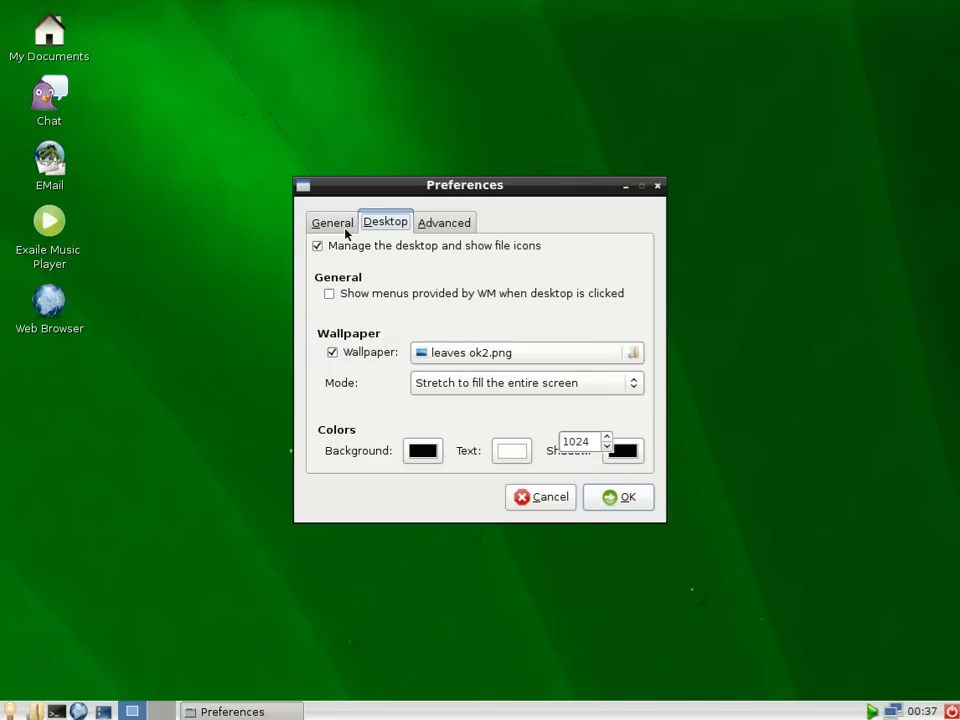
{"action": "left_click", "coordinate": [444, 221]}
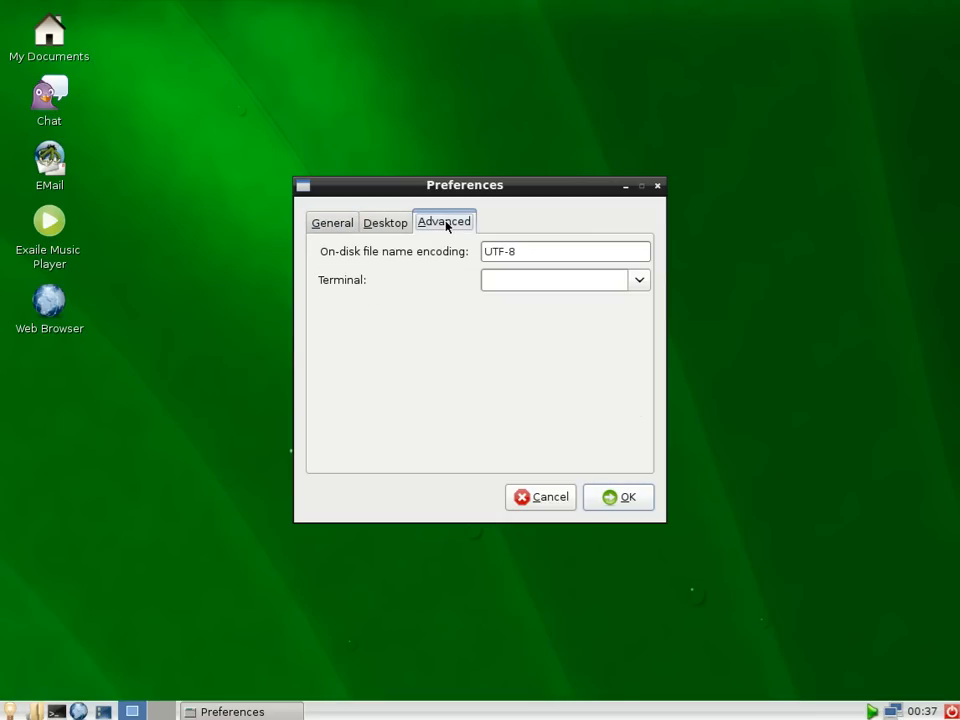
{"action": "left_click", "coordinate": [618, 497]}
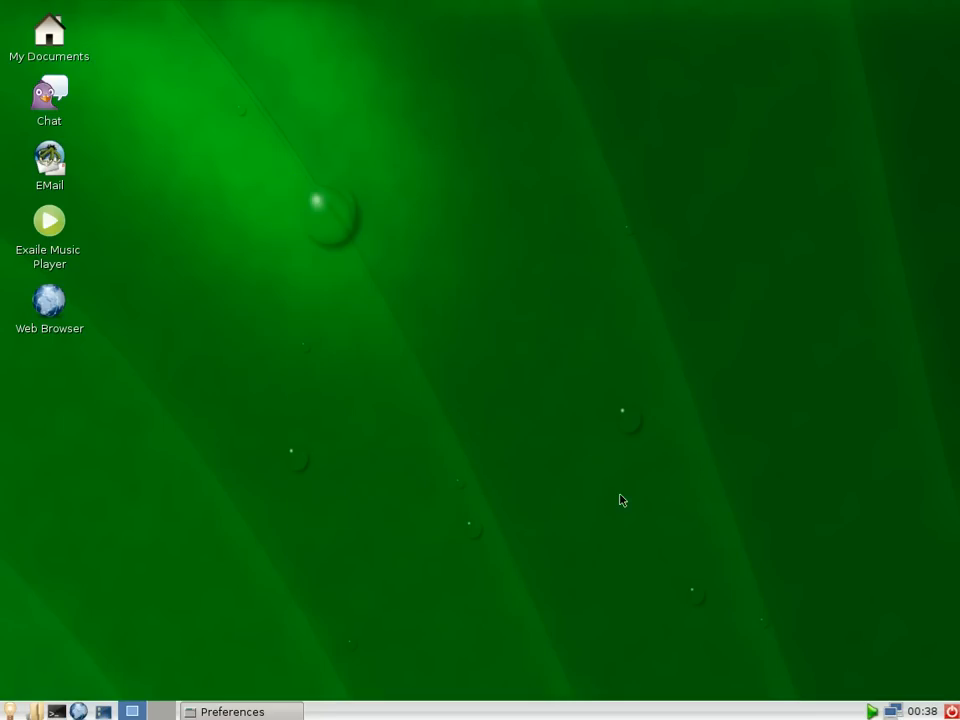
{"action": "left_click", "coordinate": [49, 165]}
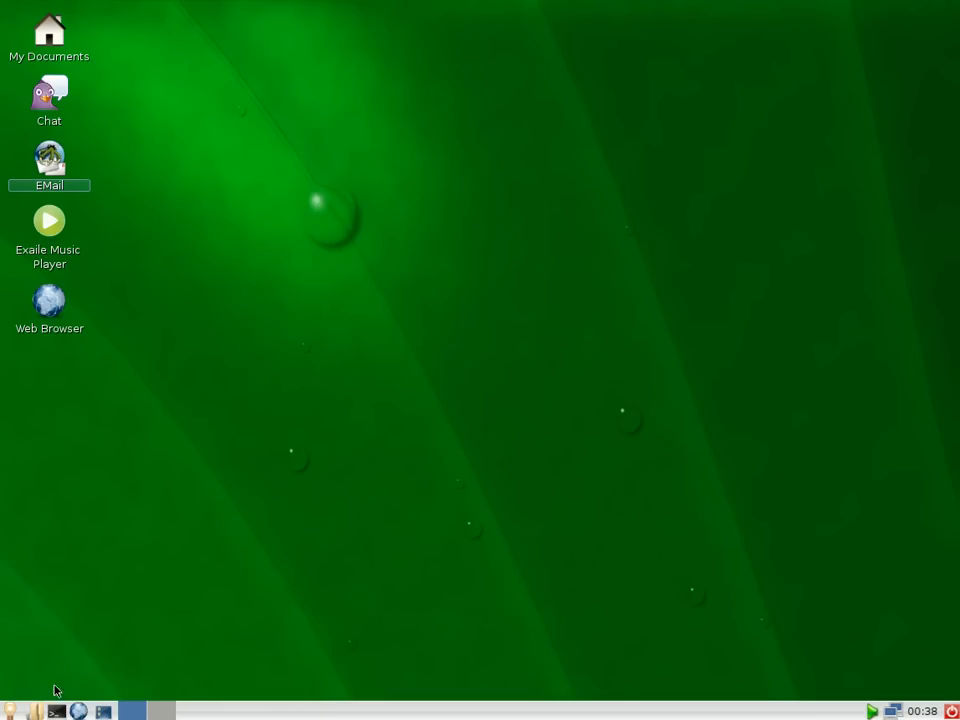
{"action": "left_click", "coordinate": [10, 710]}
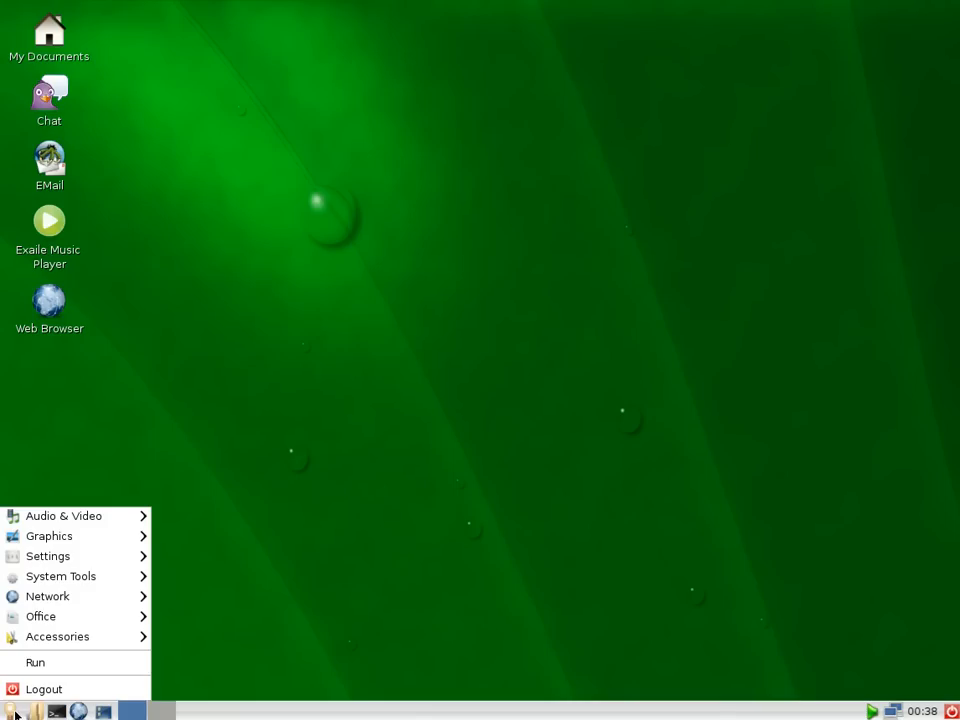